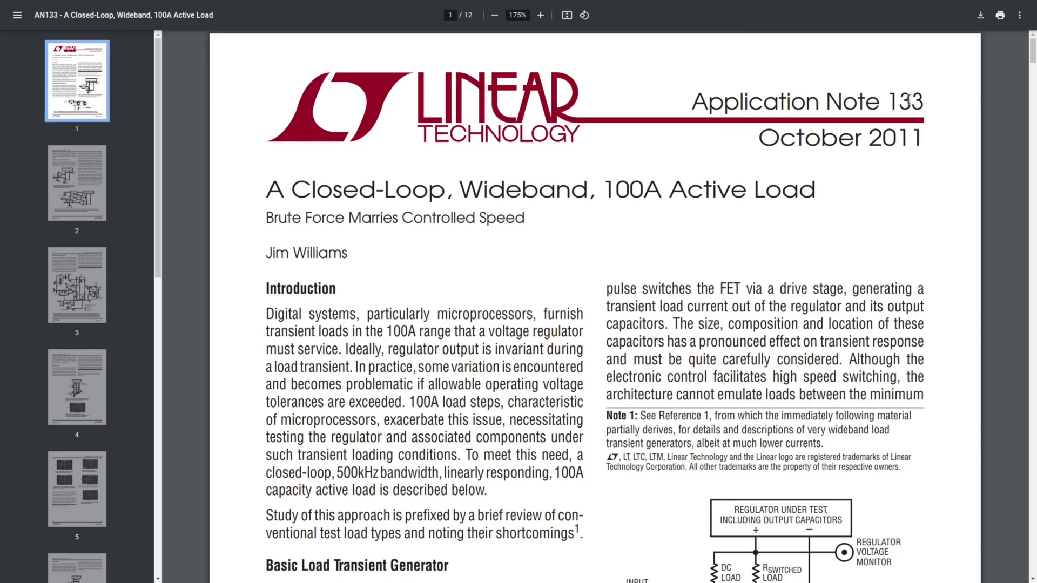
pyautogui.moveTo(266, 258)
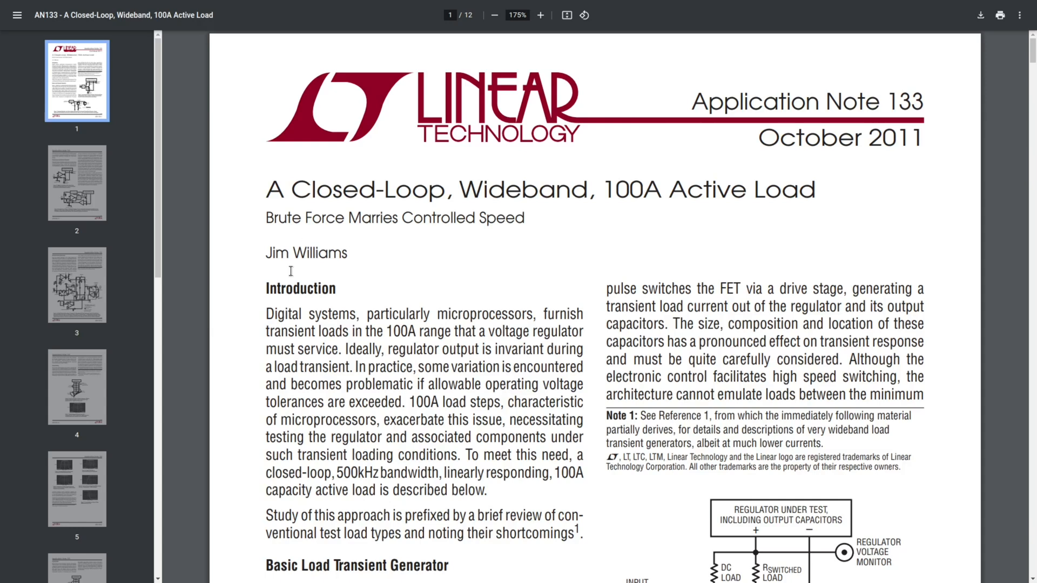
pyautogui.moveTo(362, 258)
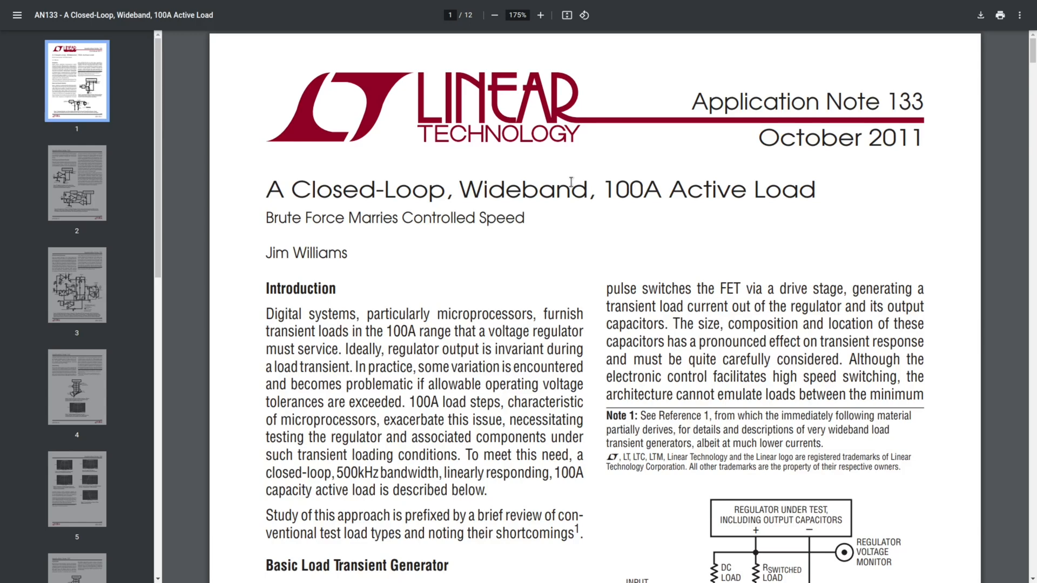
pyautogui.moveTo(542, 177)
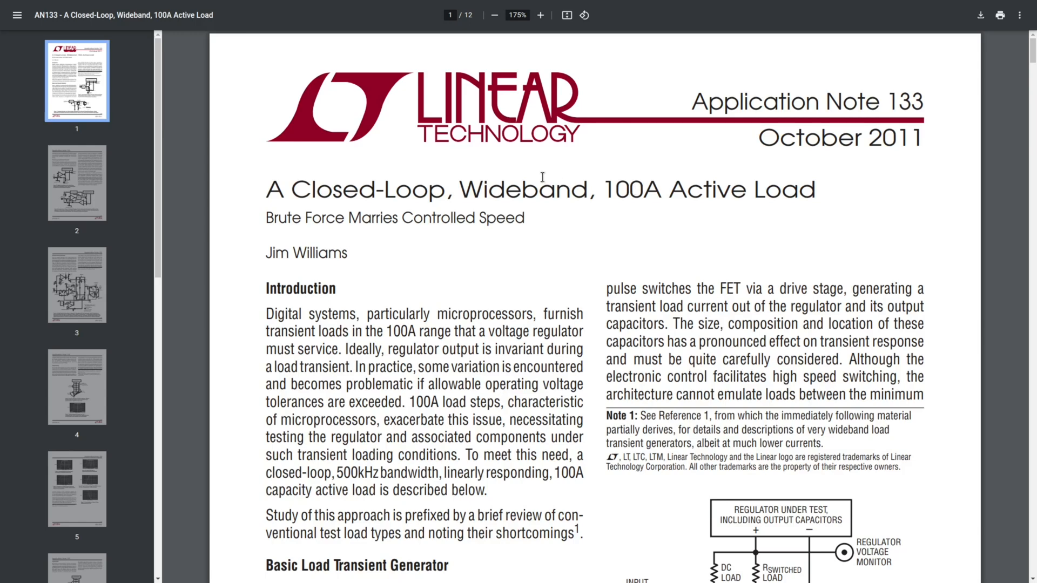
pyautogui.scroll(-3)
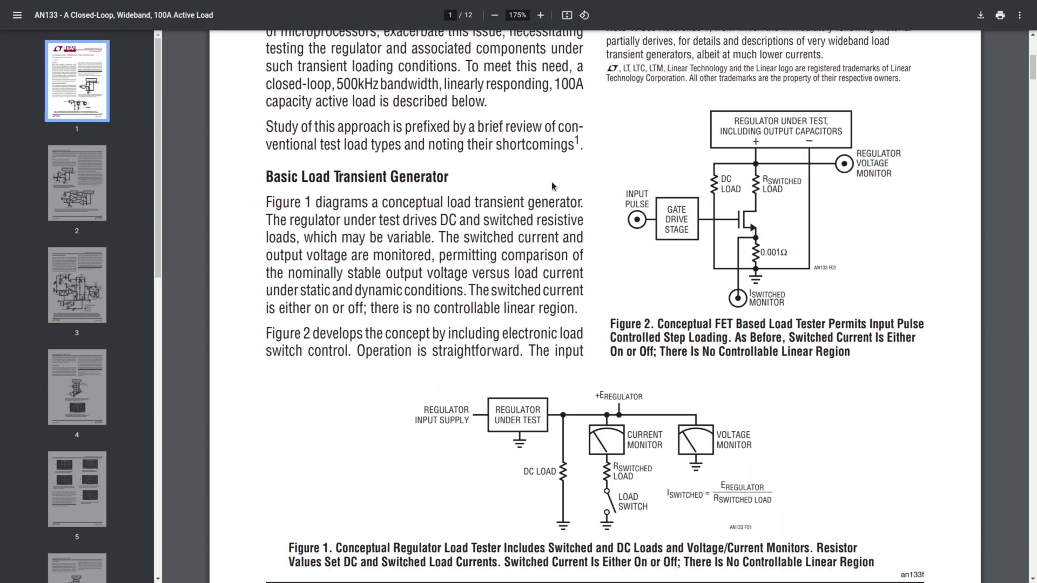
pyautogui.moveTo(738, 132)
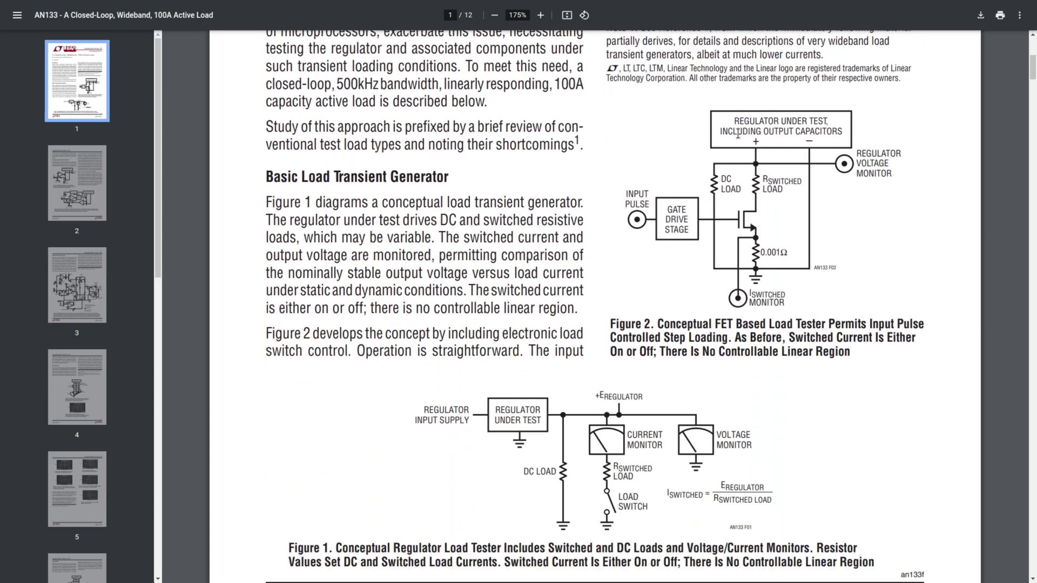
pyautogui.moveTo(736, 236)
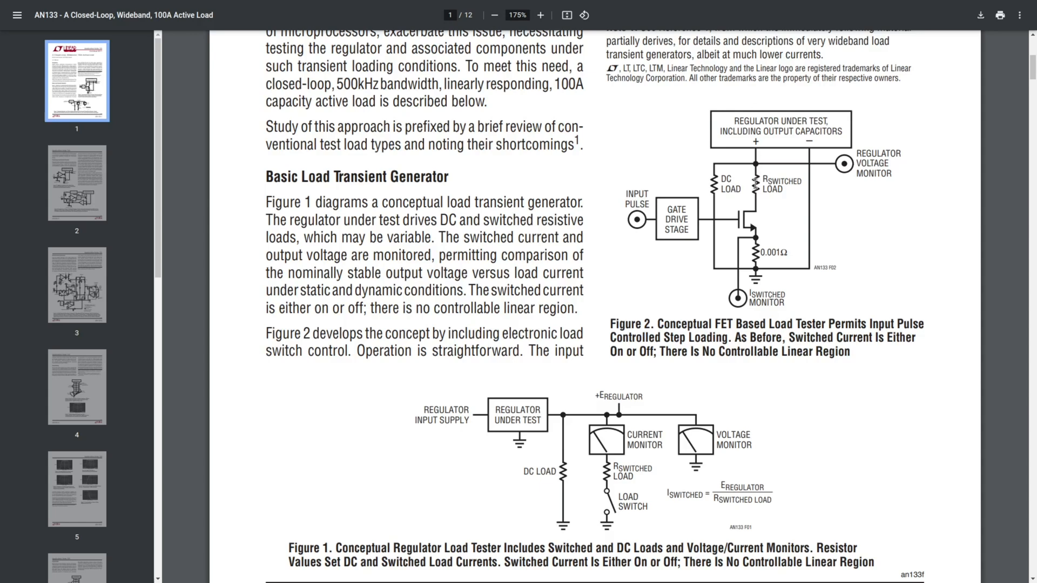
pyautogui.moveTo(784, 272)
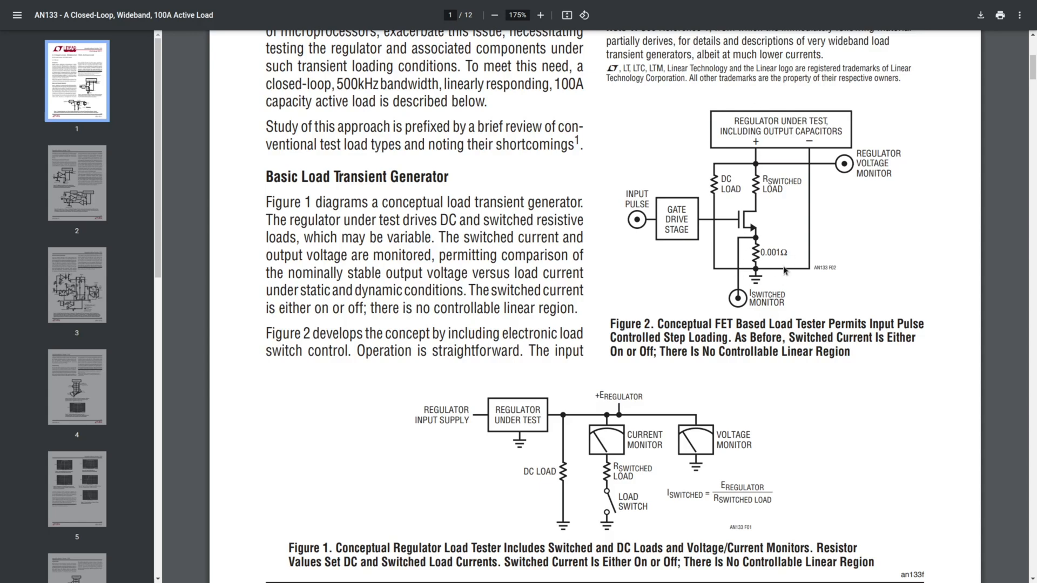
pyautogui.moveTo(765, 258)
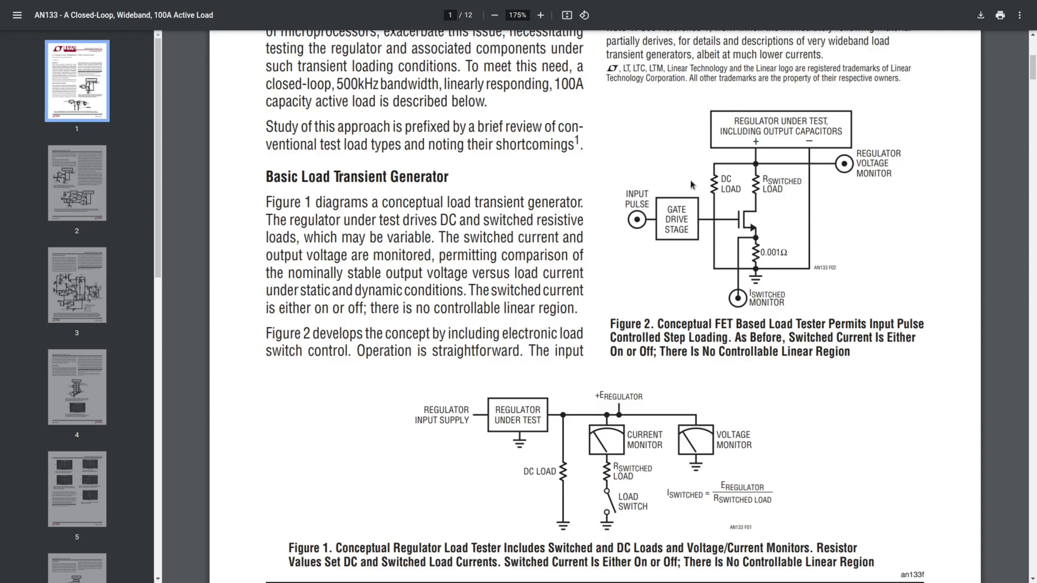
pyautogui.moveTo(625, 233)
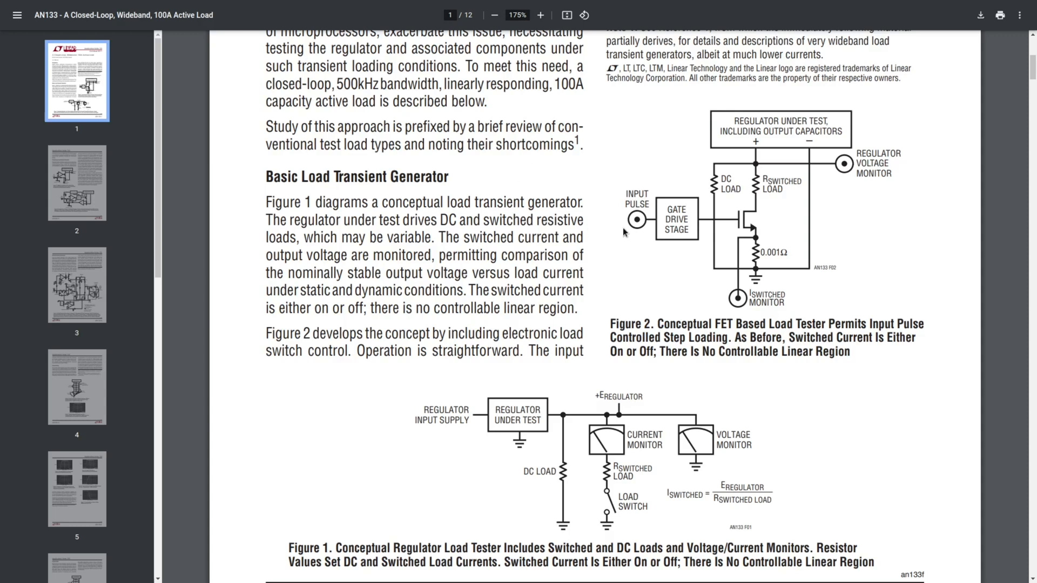
pyautogui.moveTo(722, 245)
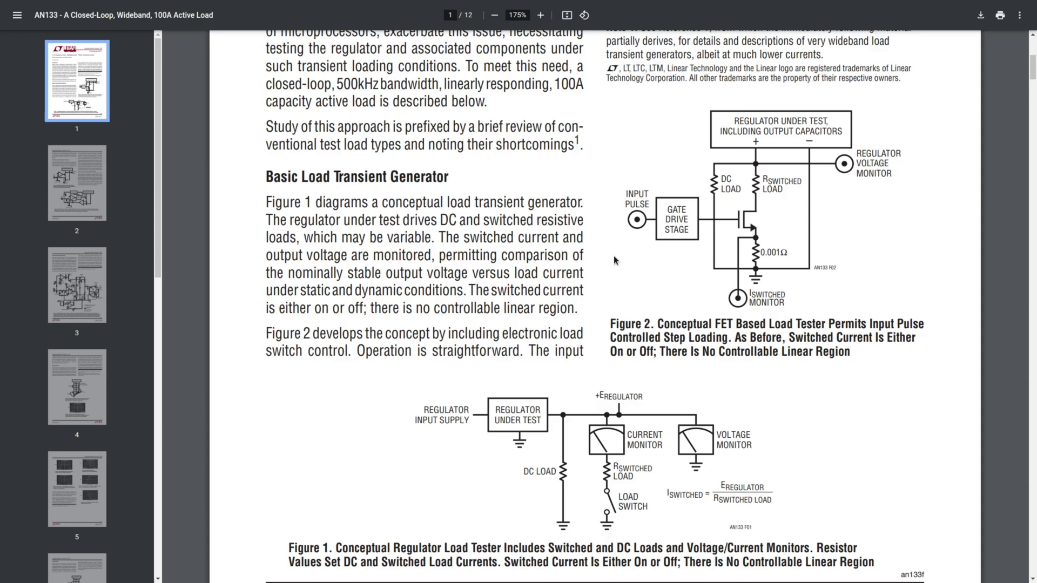
pyautogui.moveTo(772, 199)
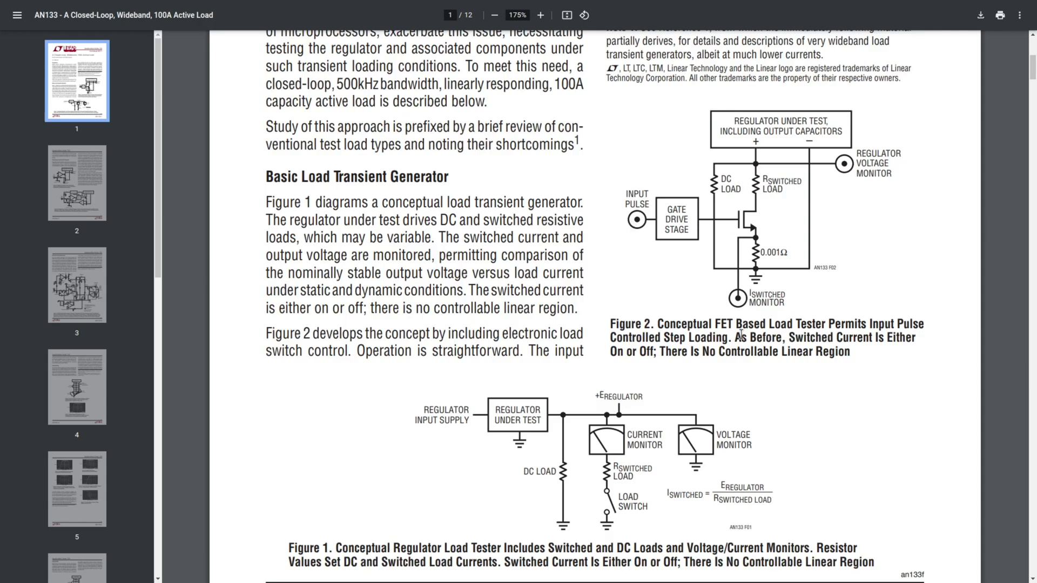
pyautogui.moveTo(778, 232)
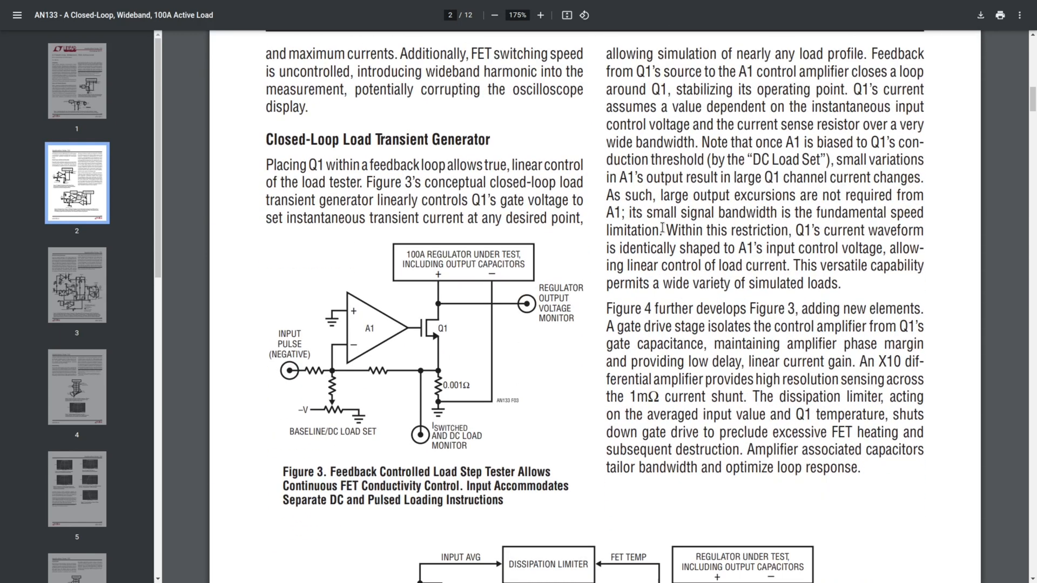
pyautogui.scroll(-3)
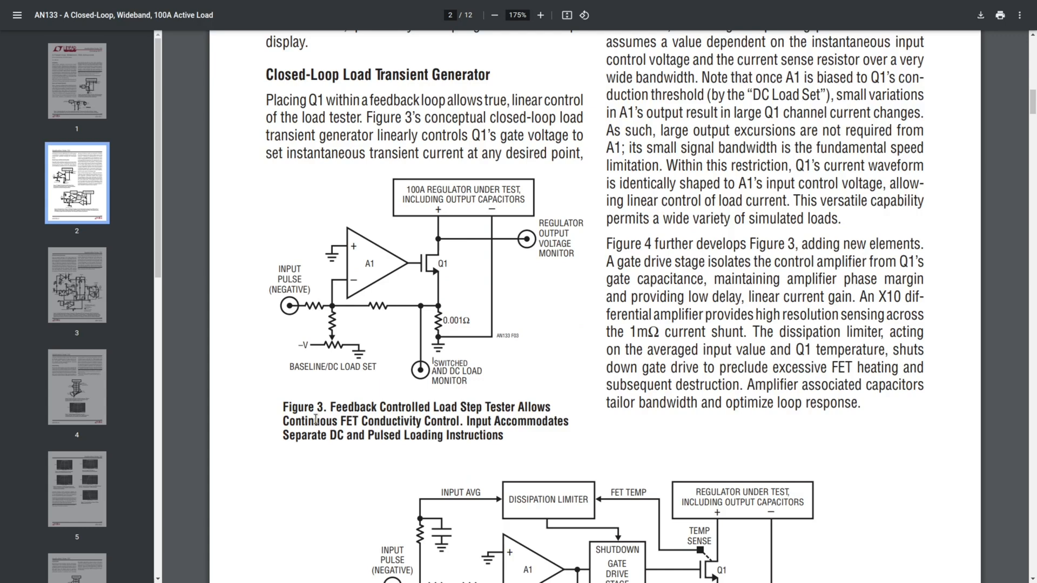
pyautogui.moveTo(354, 303)
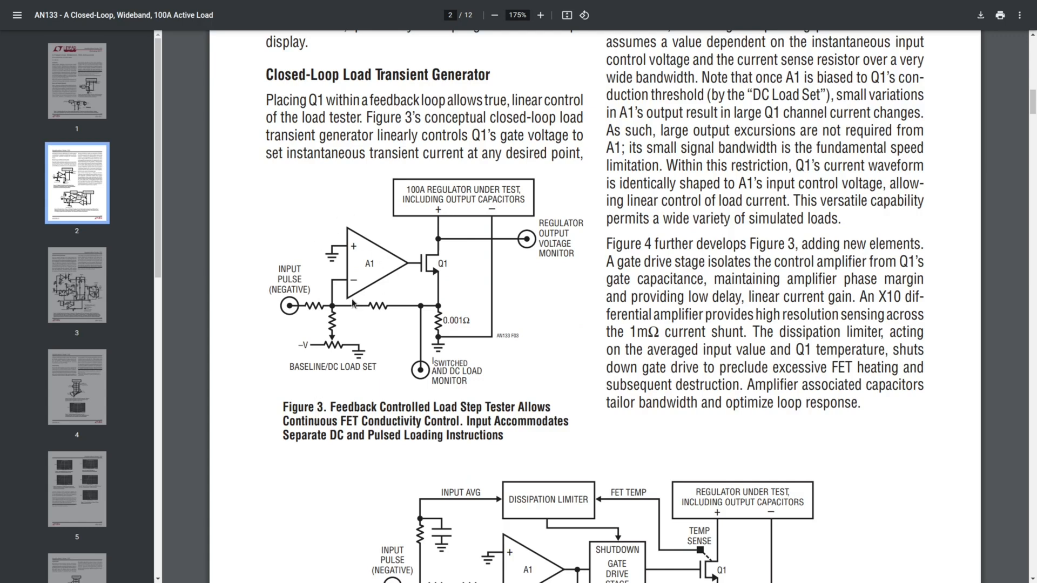
pyautogui.moveTo(394, 264)
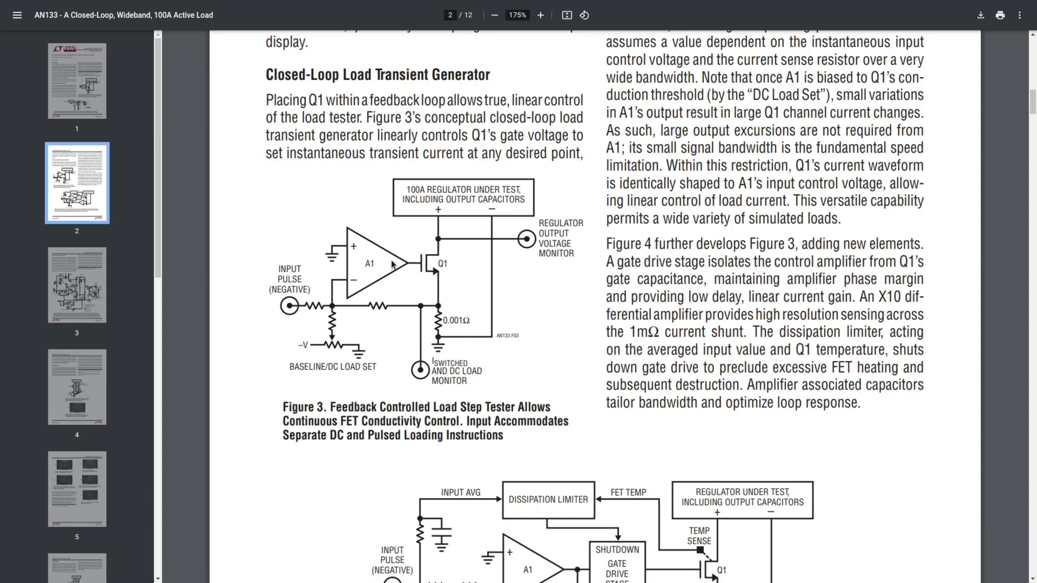
pyautogui.moveTo(394, 289)
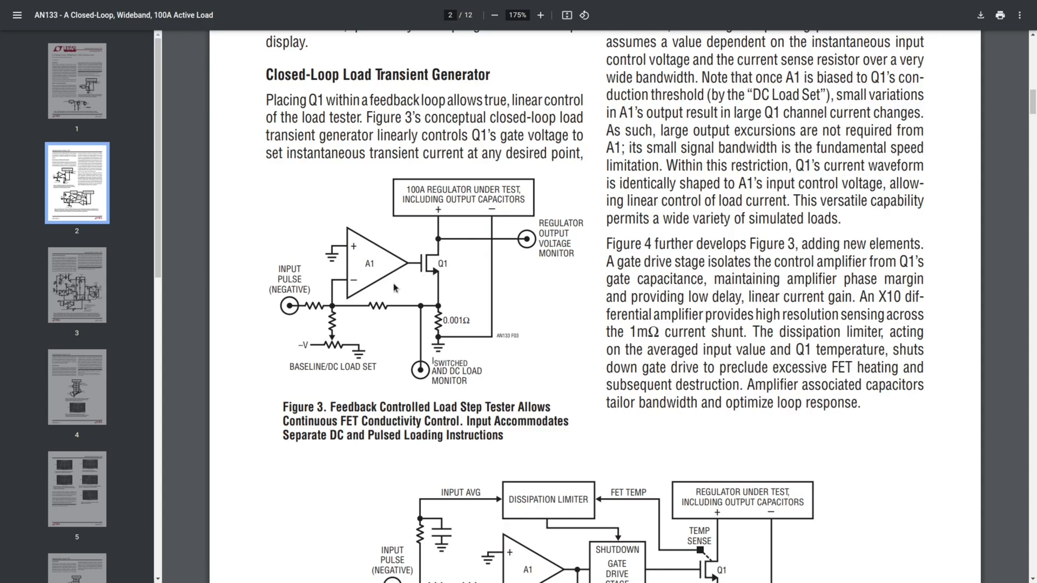
pyautogui.moveTo(344, 288)
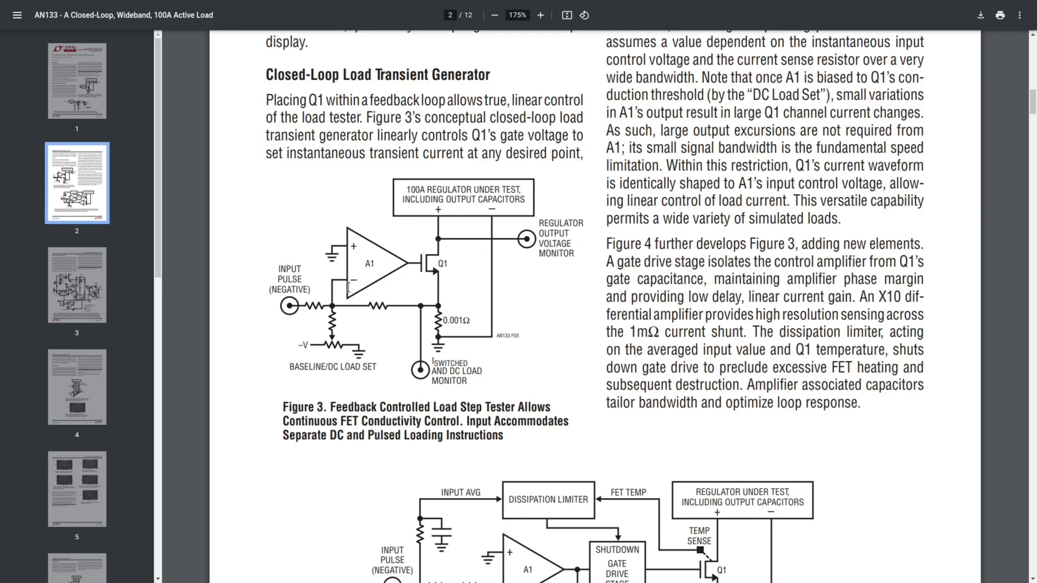
pyautogui.moveTo(330, 243)
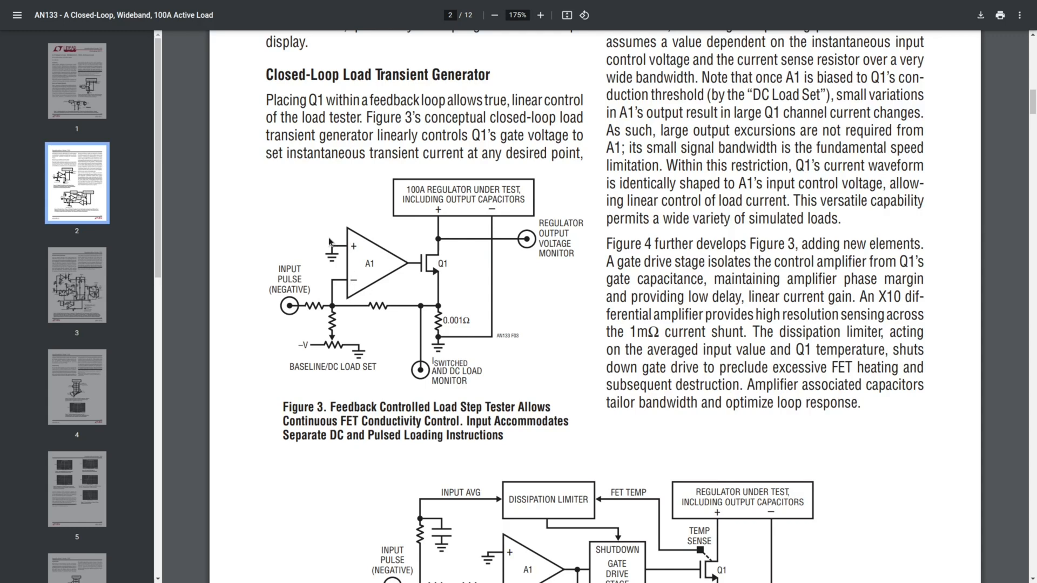
pyautogui.moveTo(334, 256)
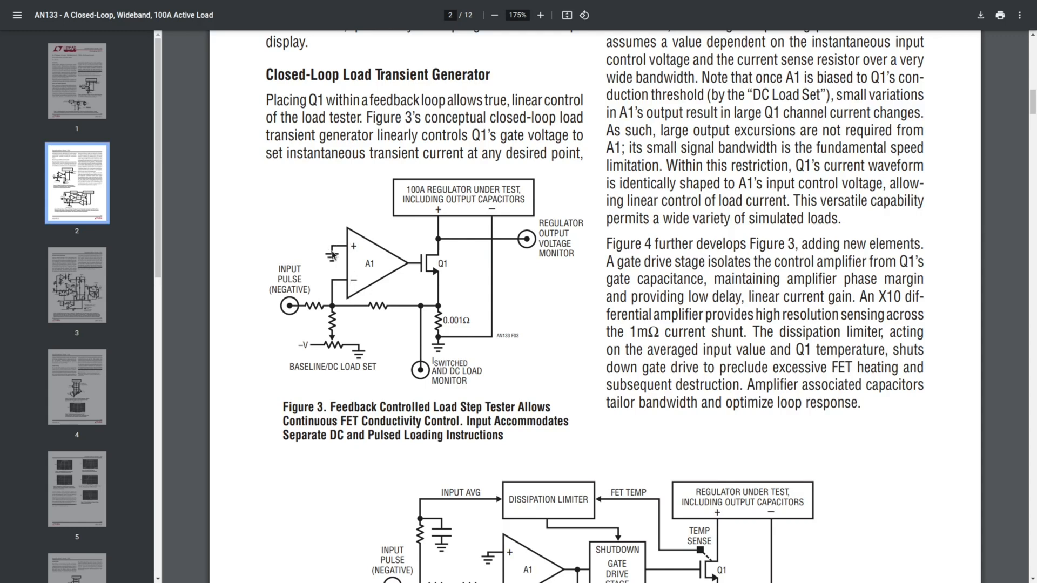
pyautogui.moveTo(316, 304)
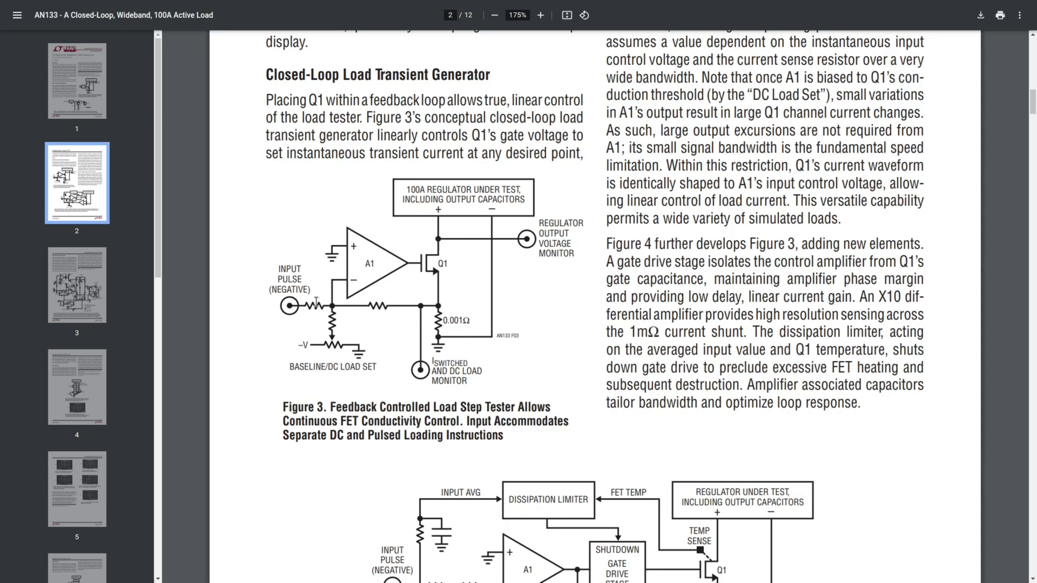
pyautogui.moveTo(317, 300)
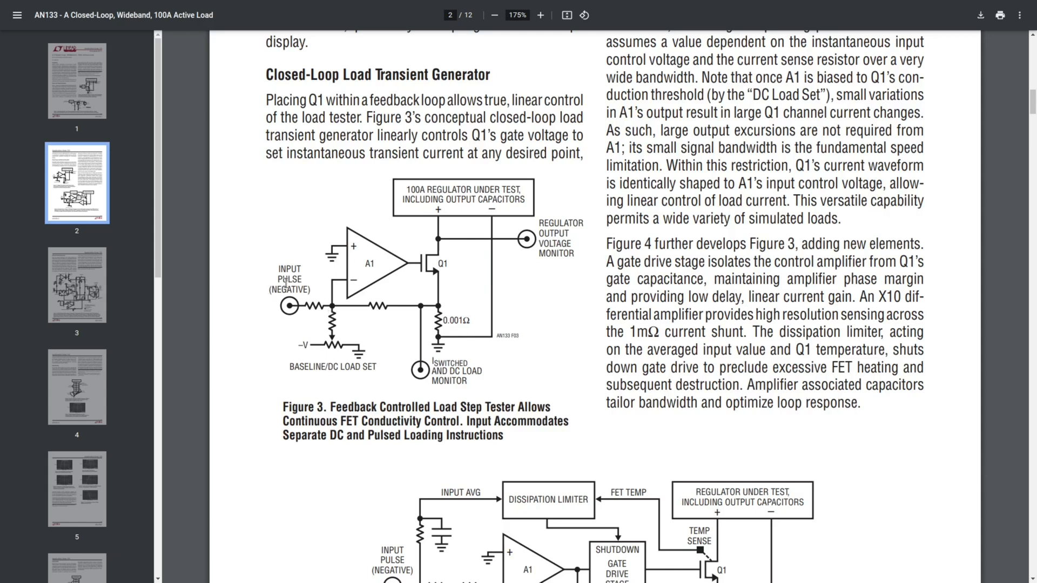
pyautogui.moveTo(292, 351)
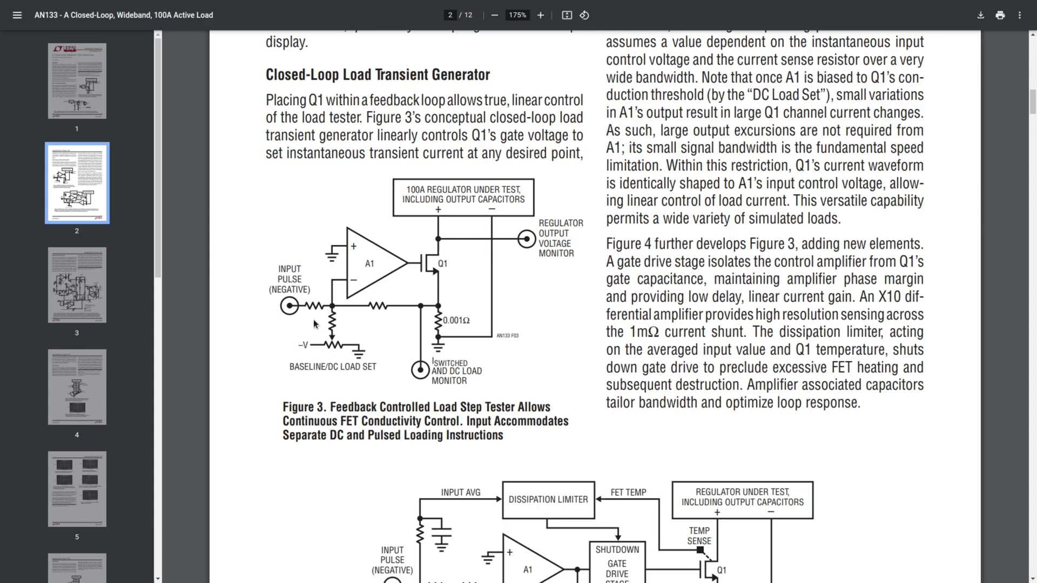
pyautogui.moveTo(386, 318)
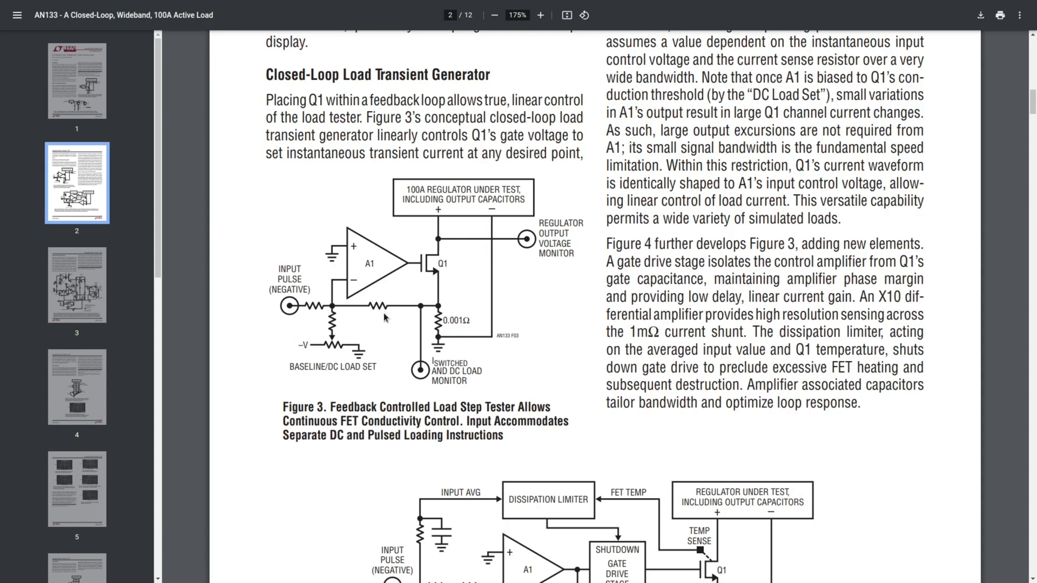
pyautogui.moveTo(374, 271)
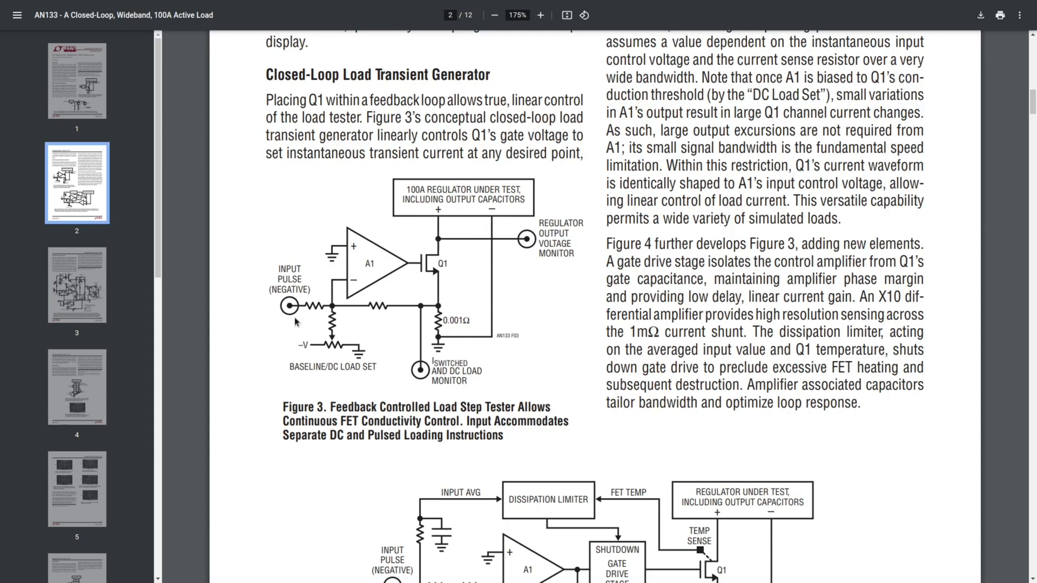
pyautogui.moveTo(300, 318)
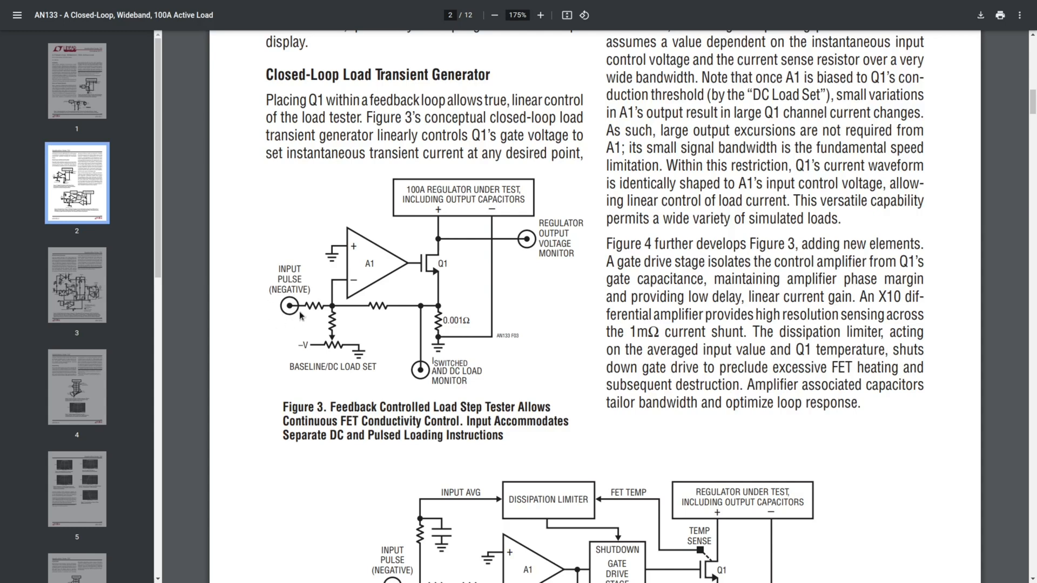
pyautogui.moveTo(336, 314)
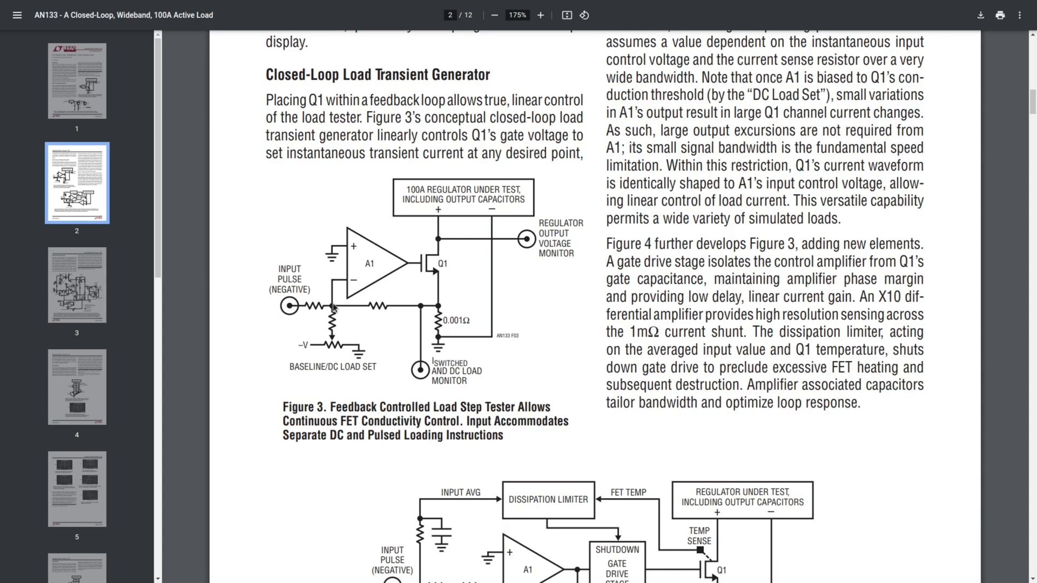
pyautogui.moveTo(286, 313)
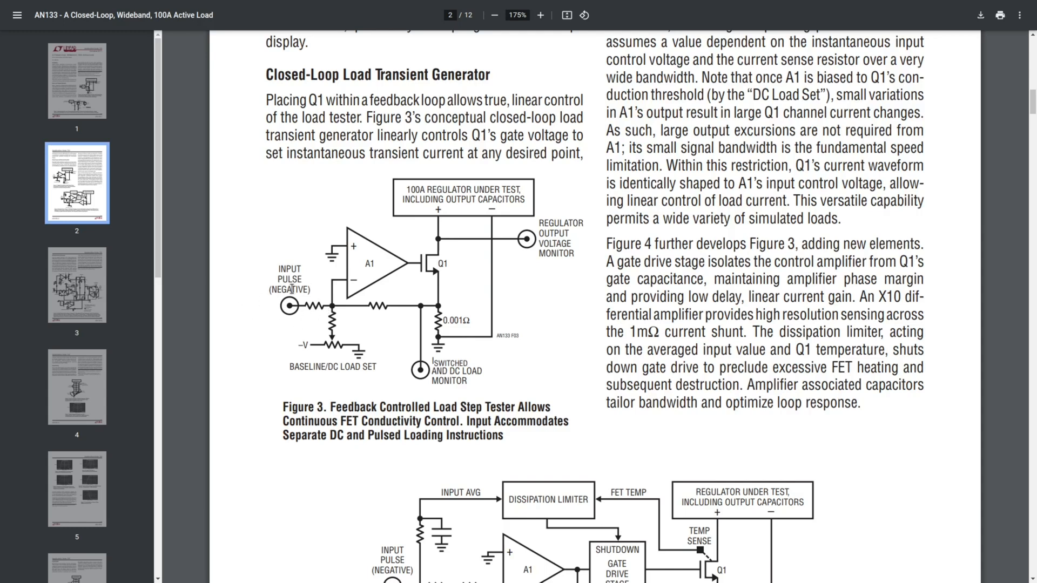
pyautogui.moveTo(304, 299)
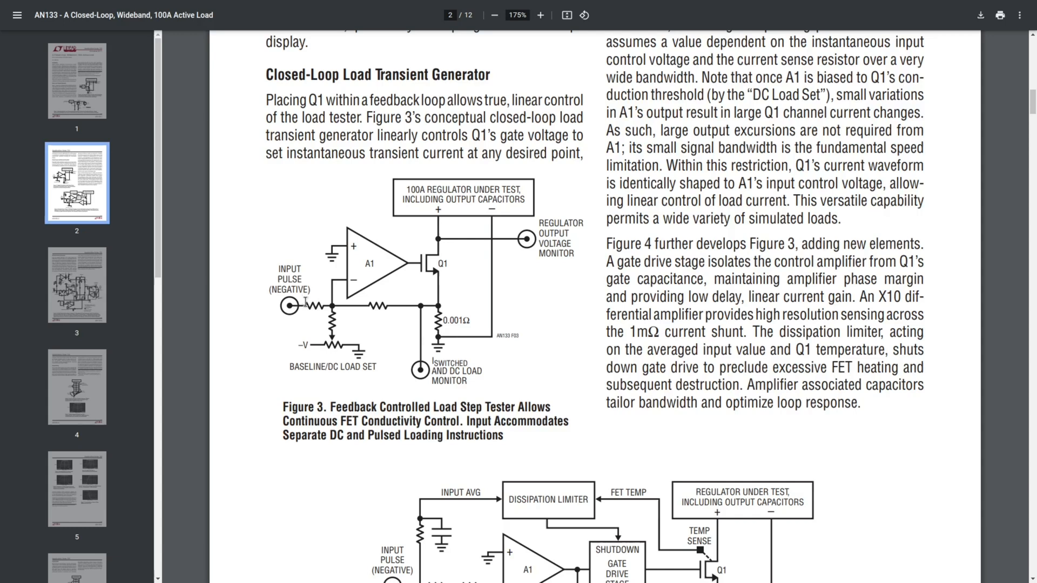
pyautogui.moveTo(335, 309)
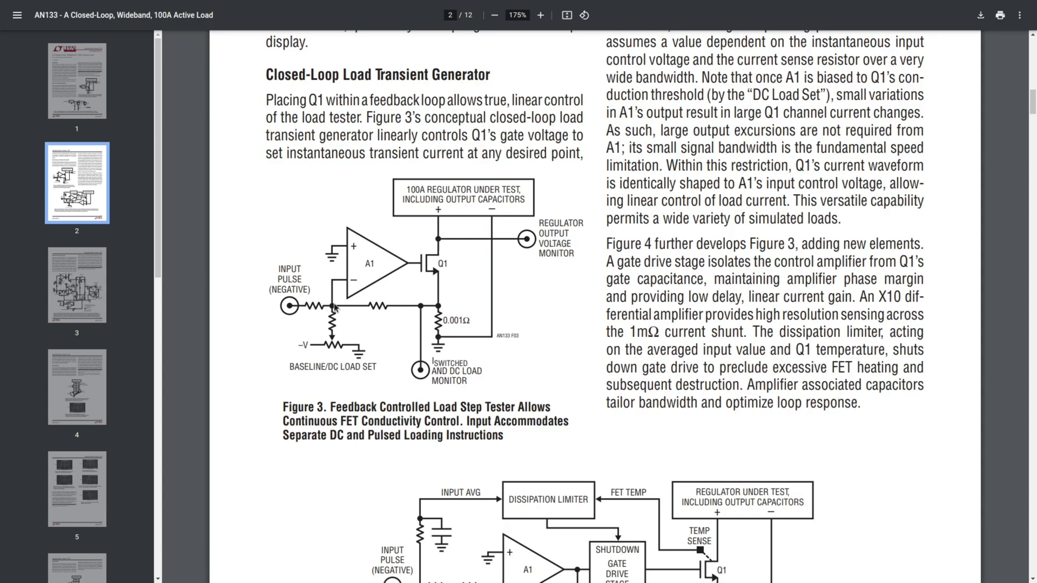
pyautogui.moveTo(336, 304)
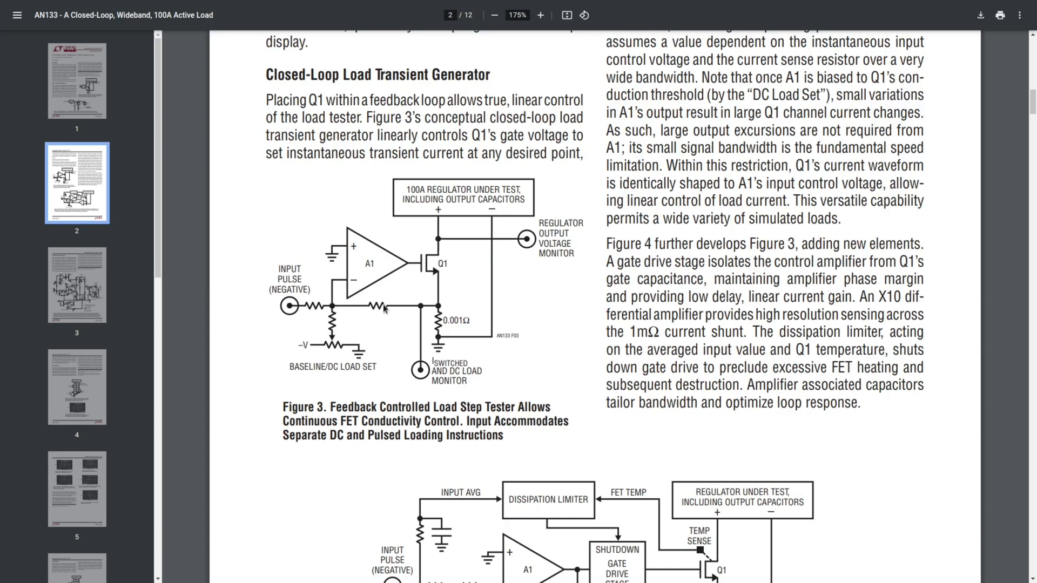
pyautogui.moveTo(379, 377)
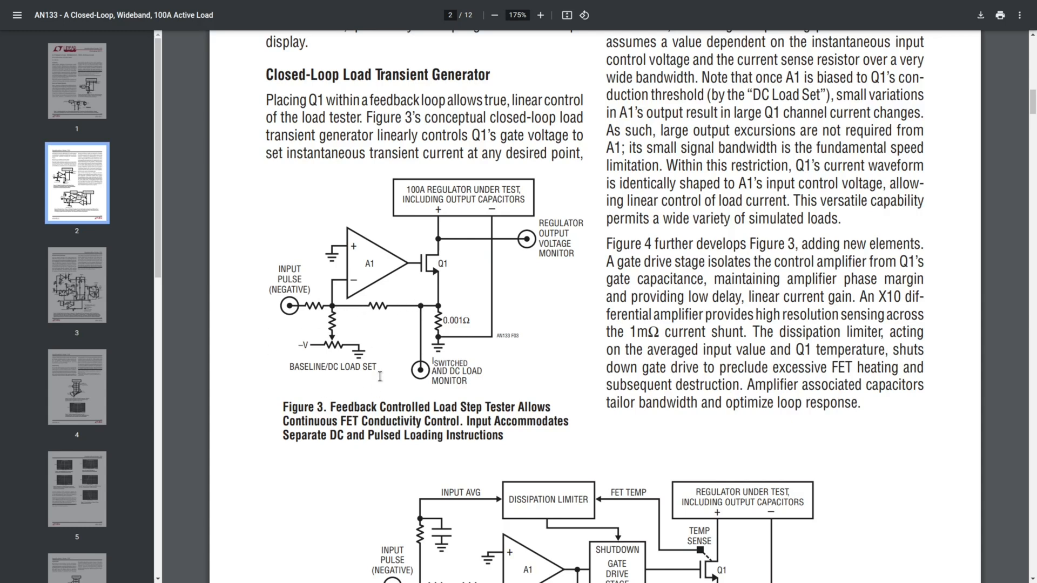
pyautogui.moveTo(303, 297)
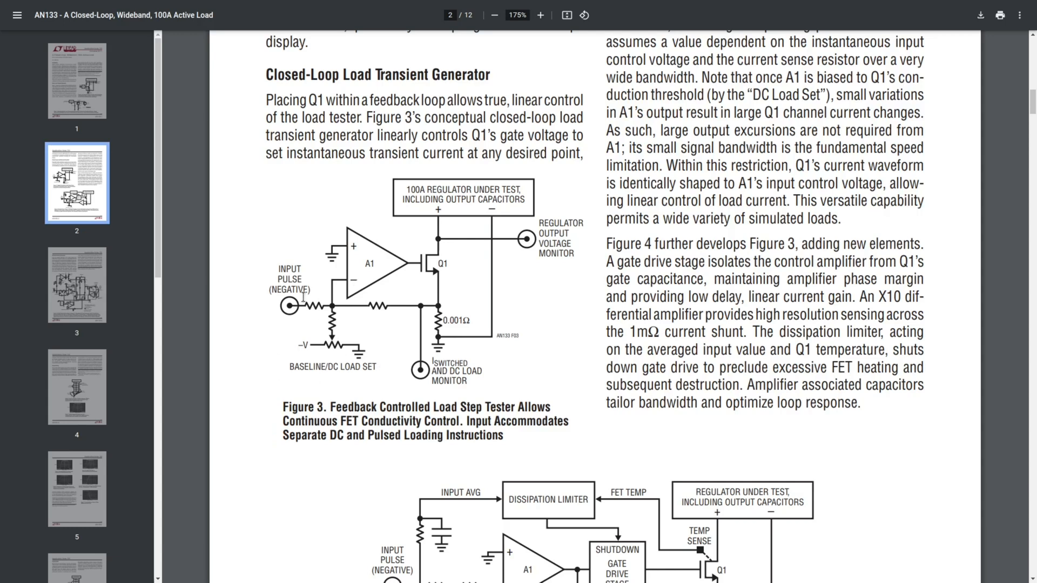
pyautogui.moveTo(379, 304)
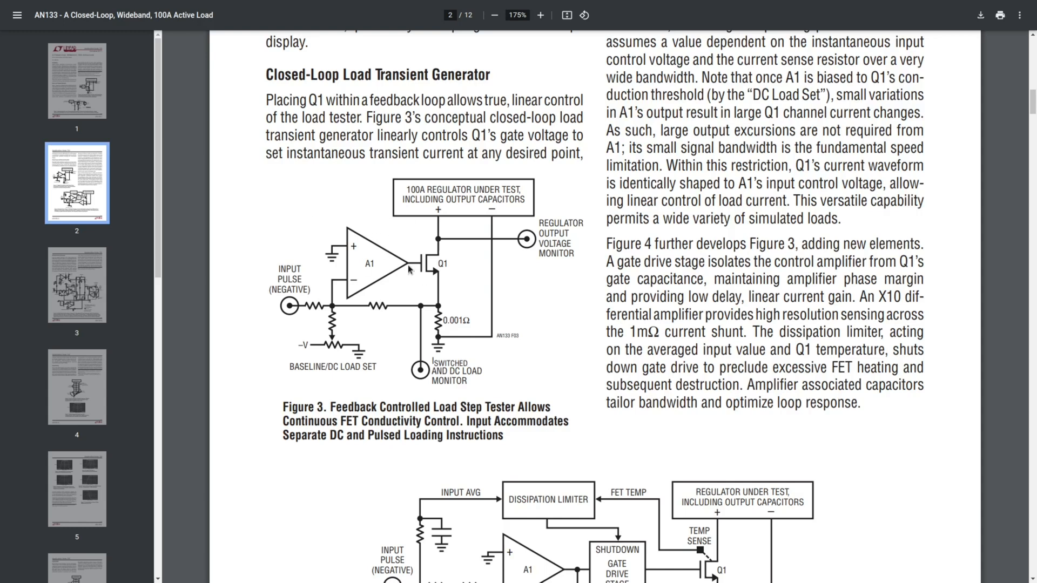
pyautogui.moveTo(412, 314)
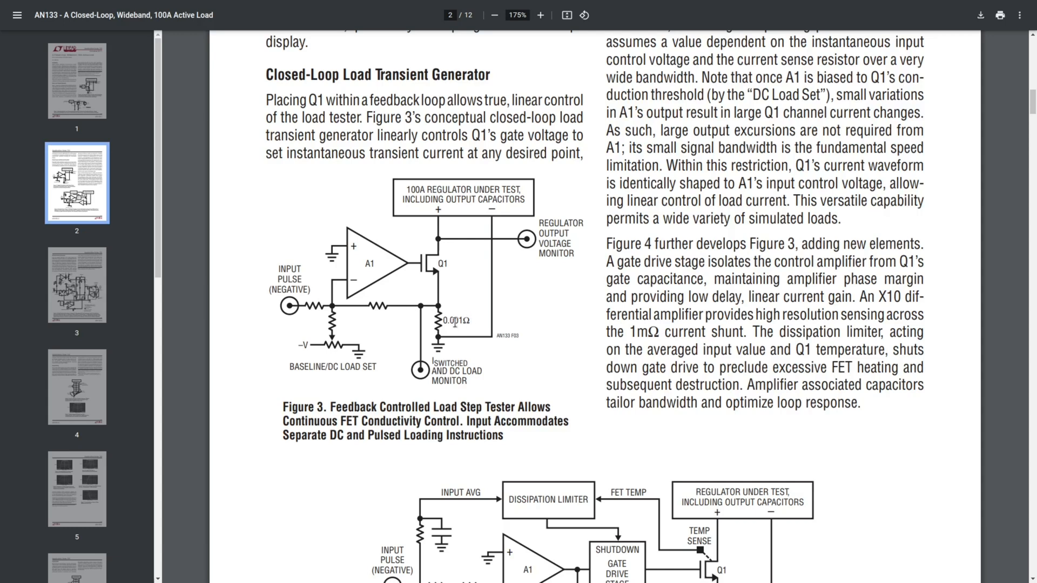
pyautogui.moveTo(450, 330)
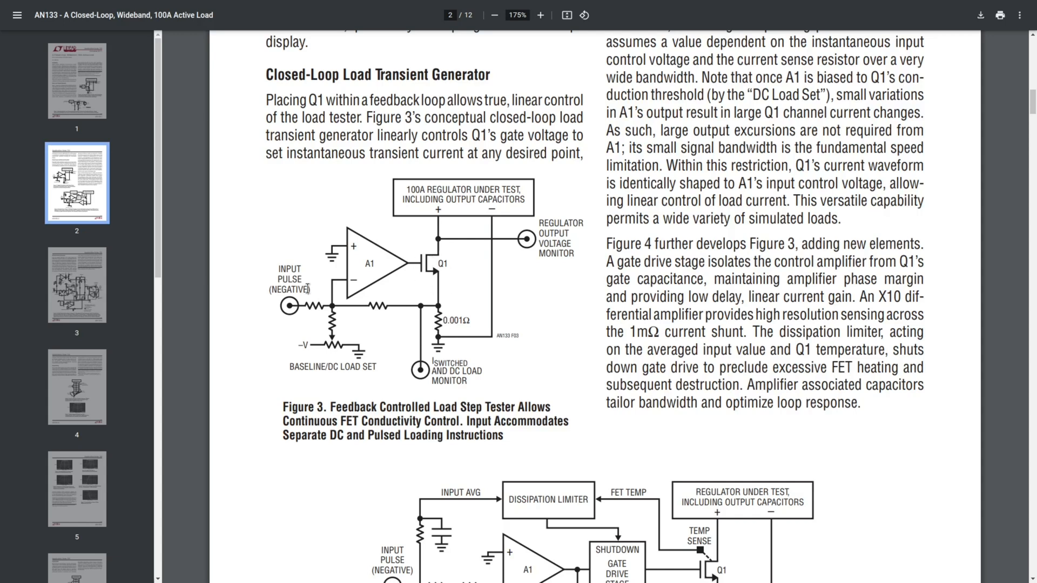
pyautogui.moveTo(333, 265)
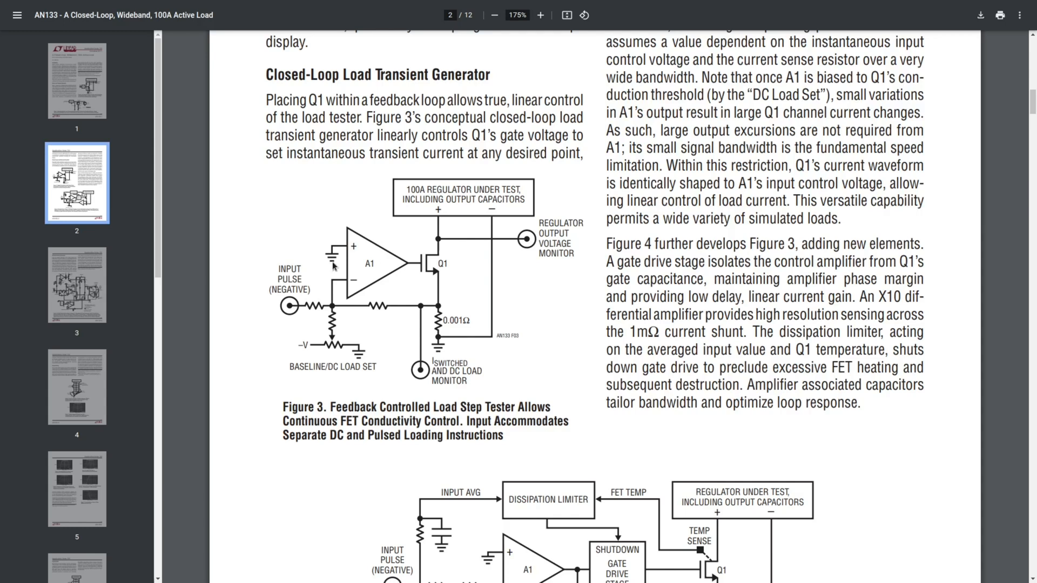
pyautogui.moveTo(410, 277)
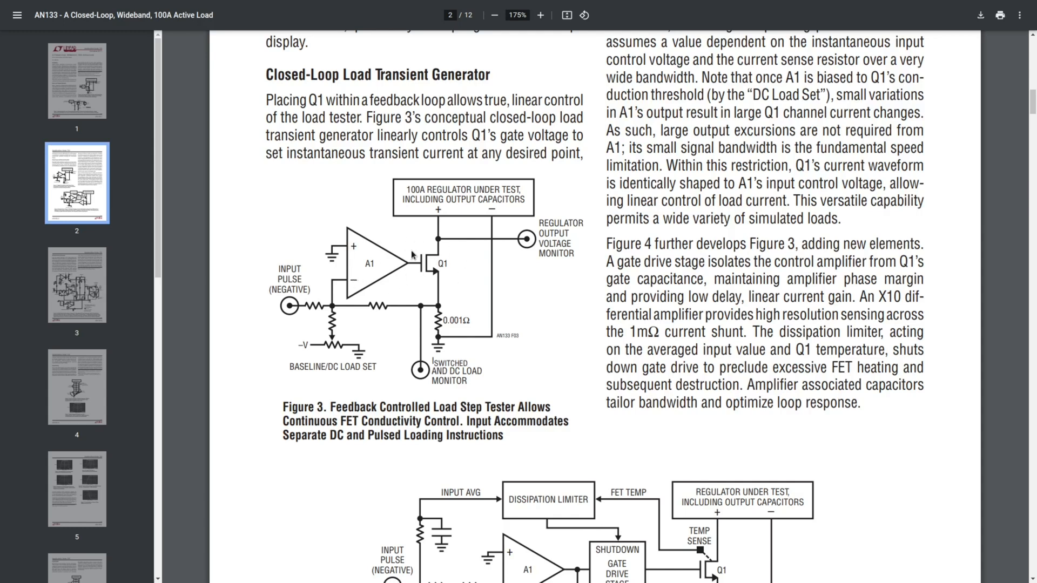
pyautogui.moveTo(436, 235)
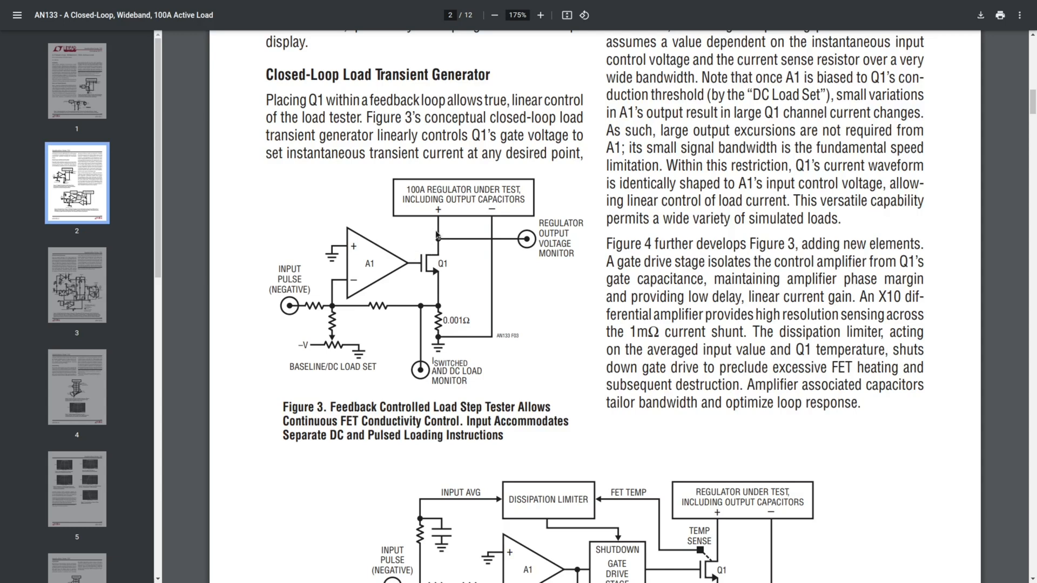
pyautogui.moveTo(436, 265)
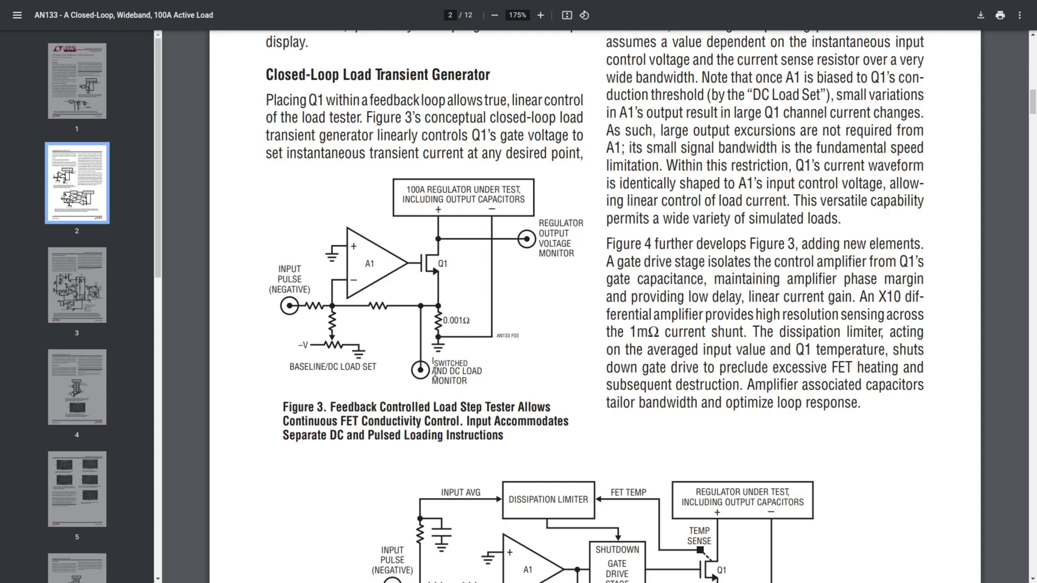
pyautogui.moveTo(442, 312)
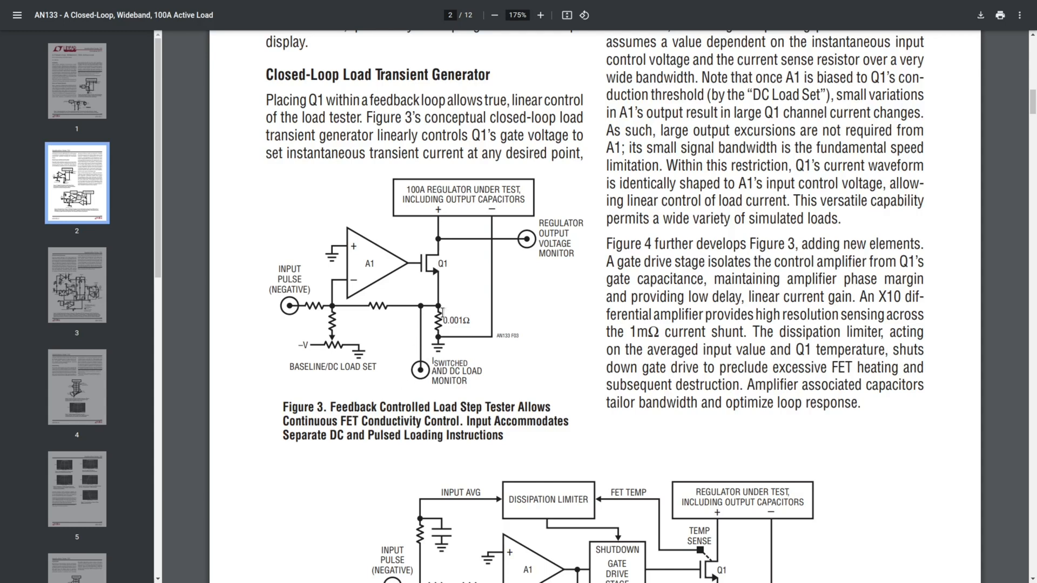
pyautogui.moveTo(406, 321)
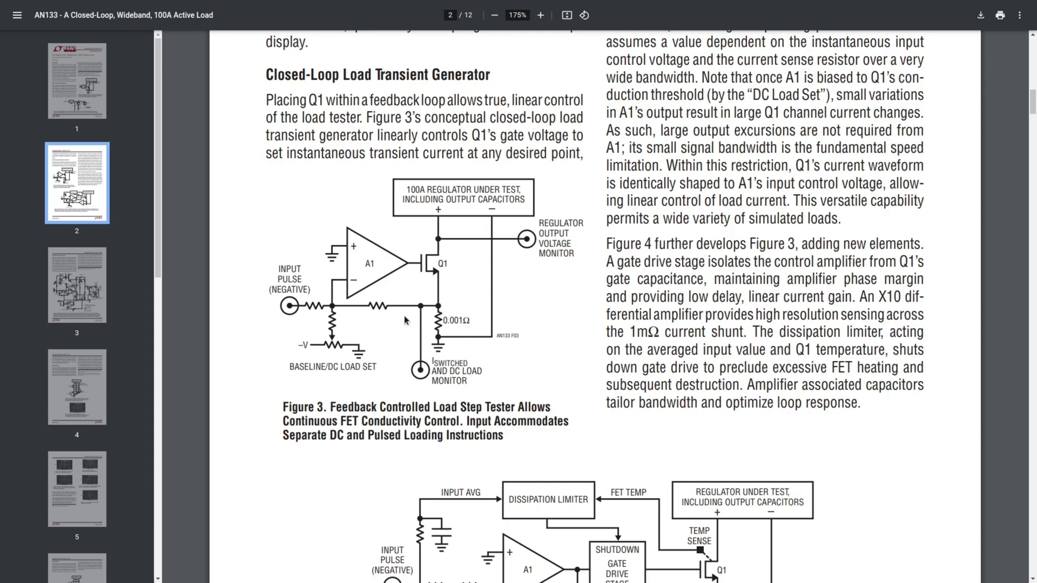
pyautogui.moveTo(460, 406)
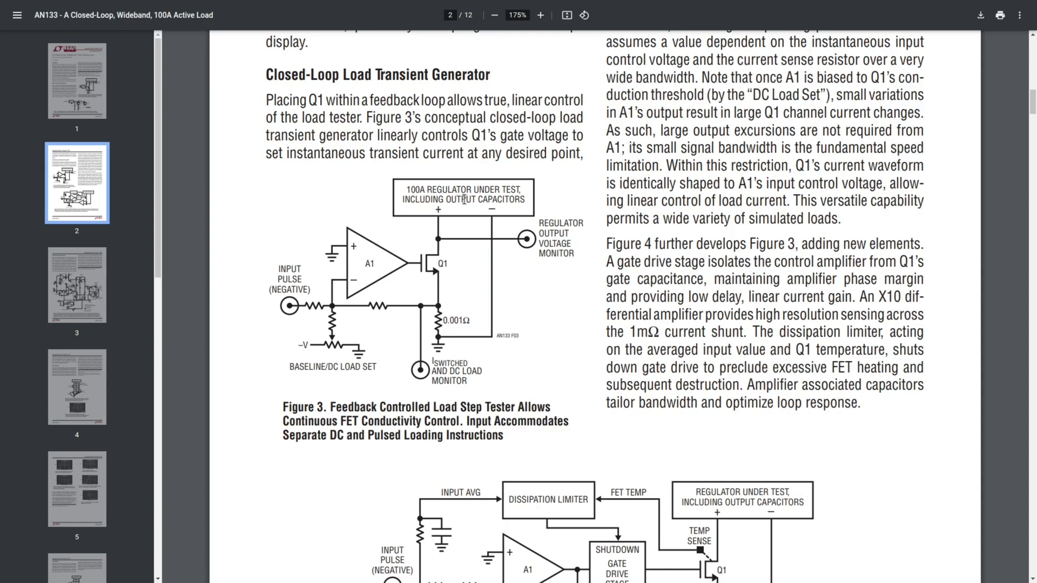
pyautogui.scroll(-3)
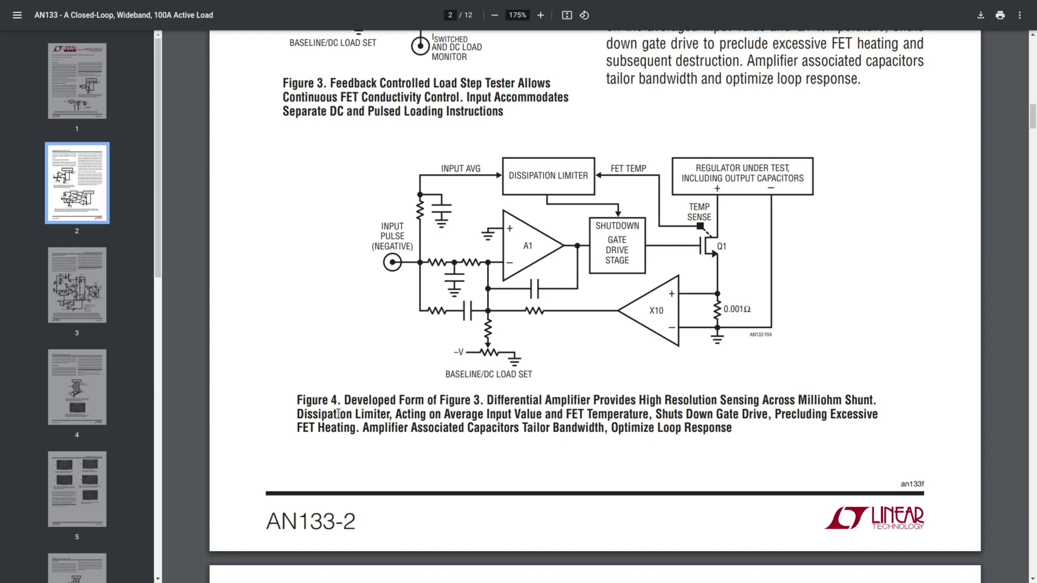
pyautogui.moveTo(470, 217)
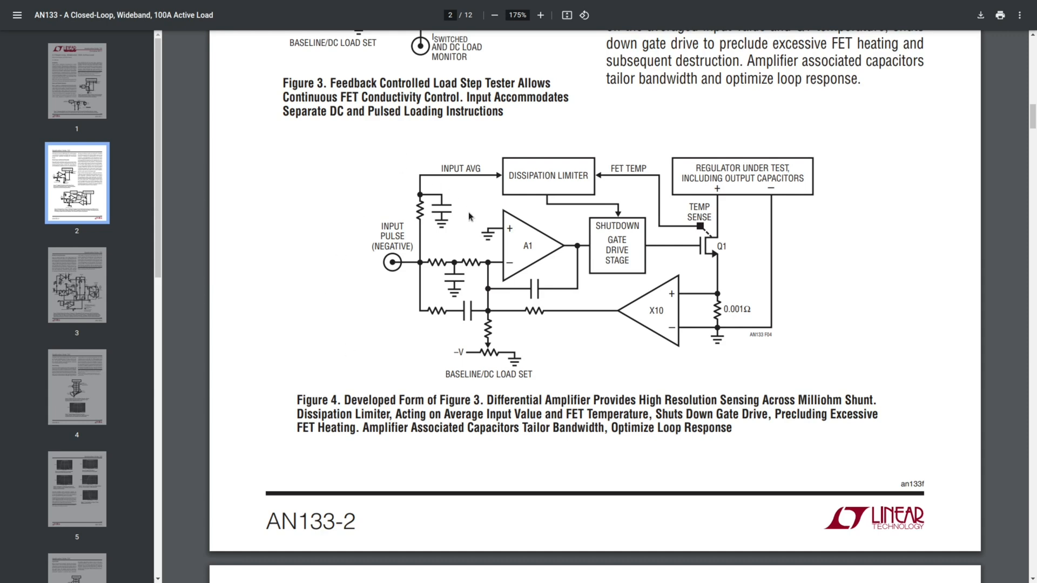
pyautogui.moveTo(551, 274)
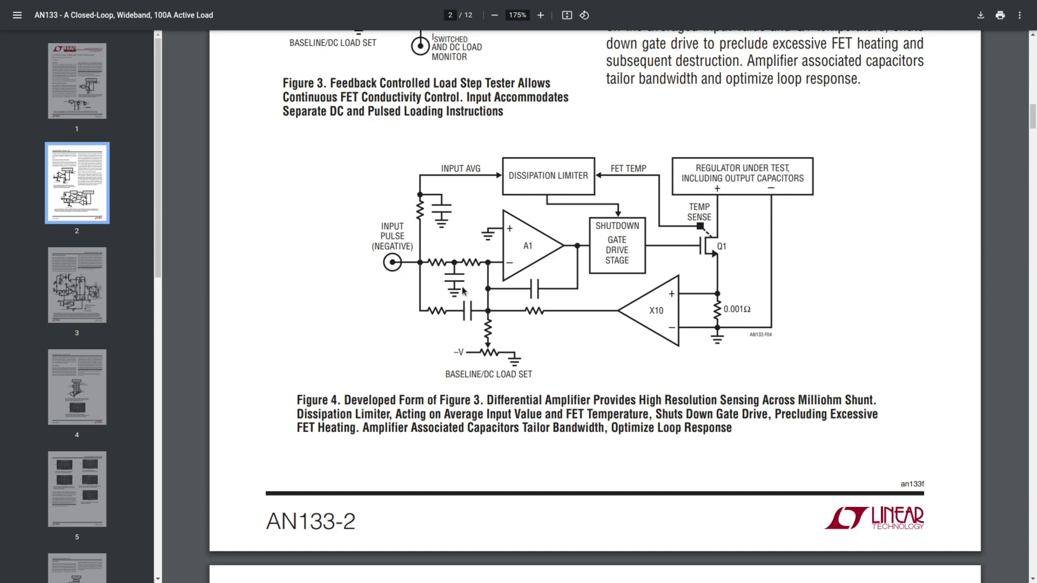
pyautogui.moveTo(476, 277)
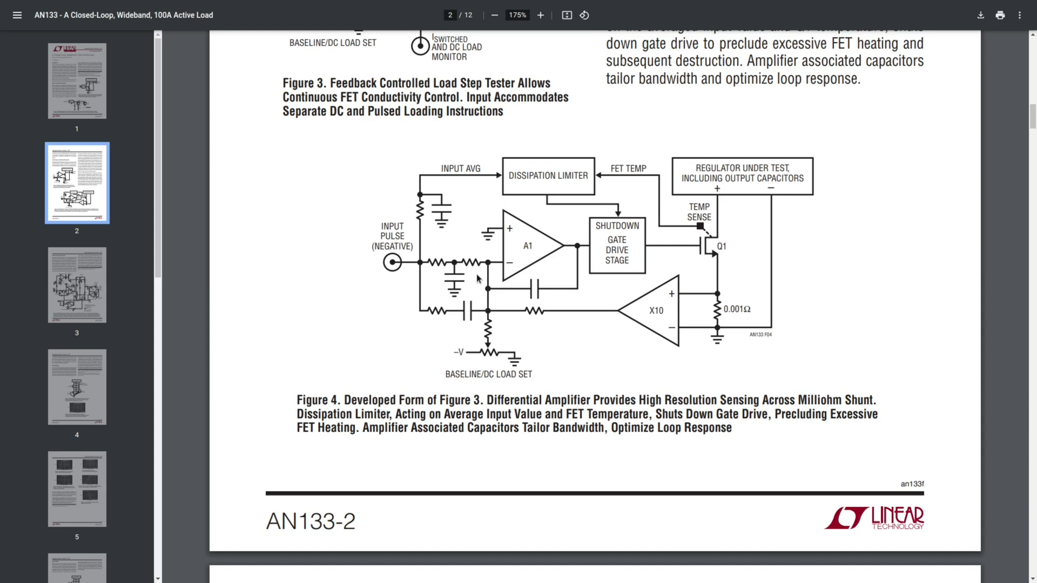
pyautogui.moveTo(533, 274)
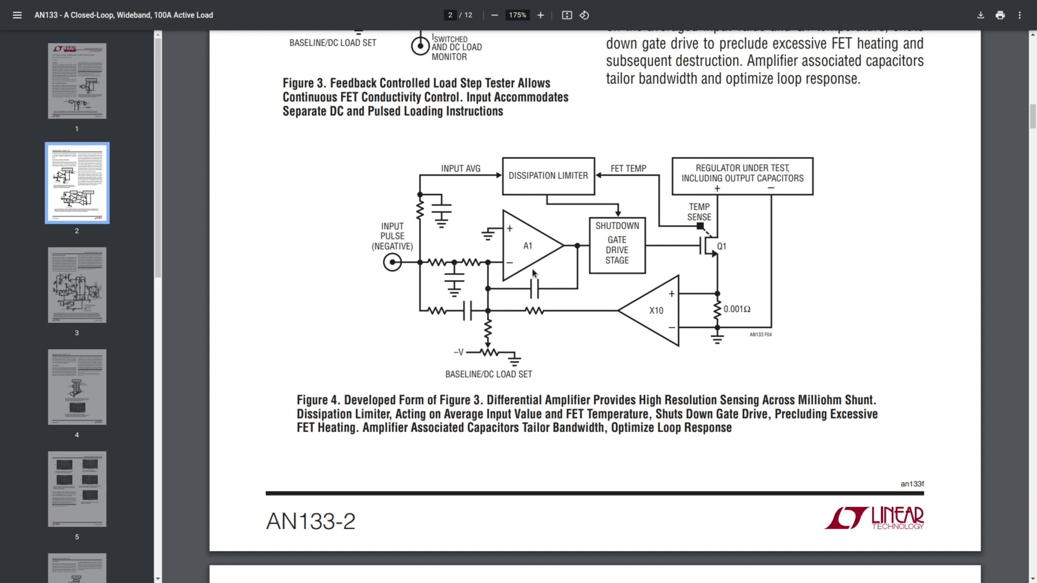
pyautogui.moveTo(748, 260)
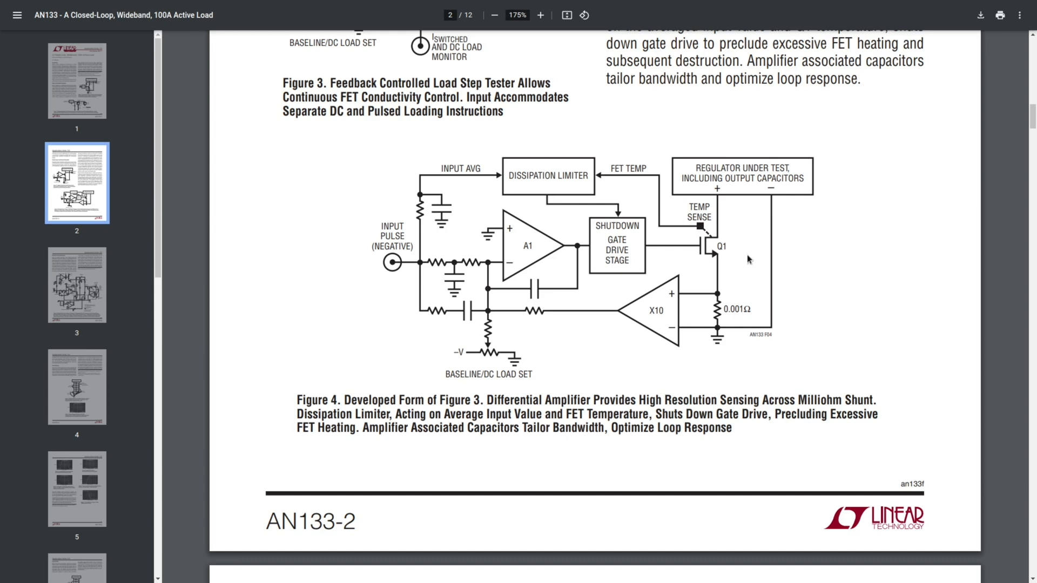
pyautogui.moveTo(588, 254)
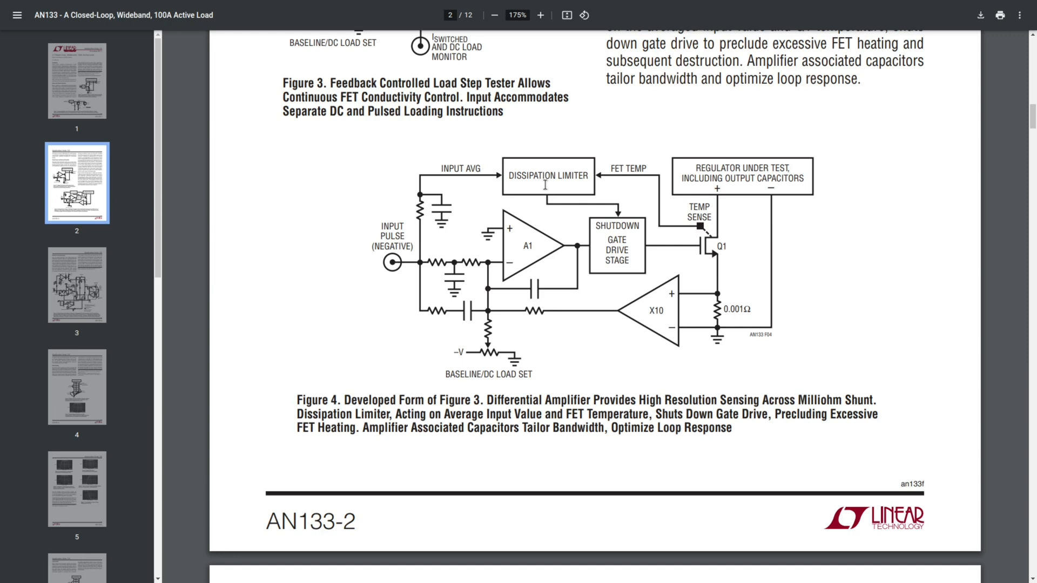
pyautogui.moveTo(684, 263)
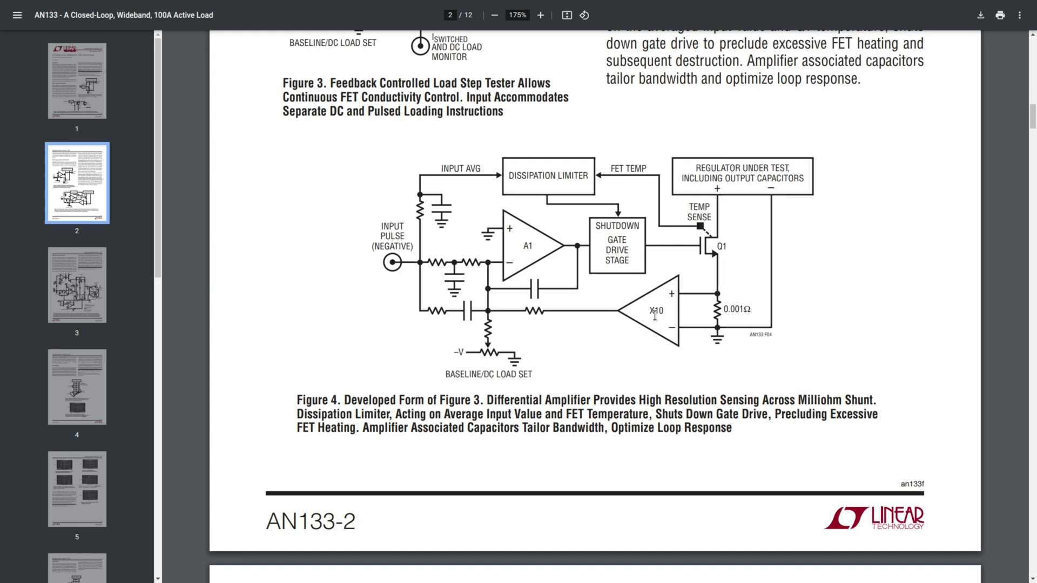
pyautogui.moveTo(764, 317)
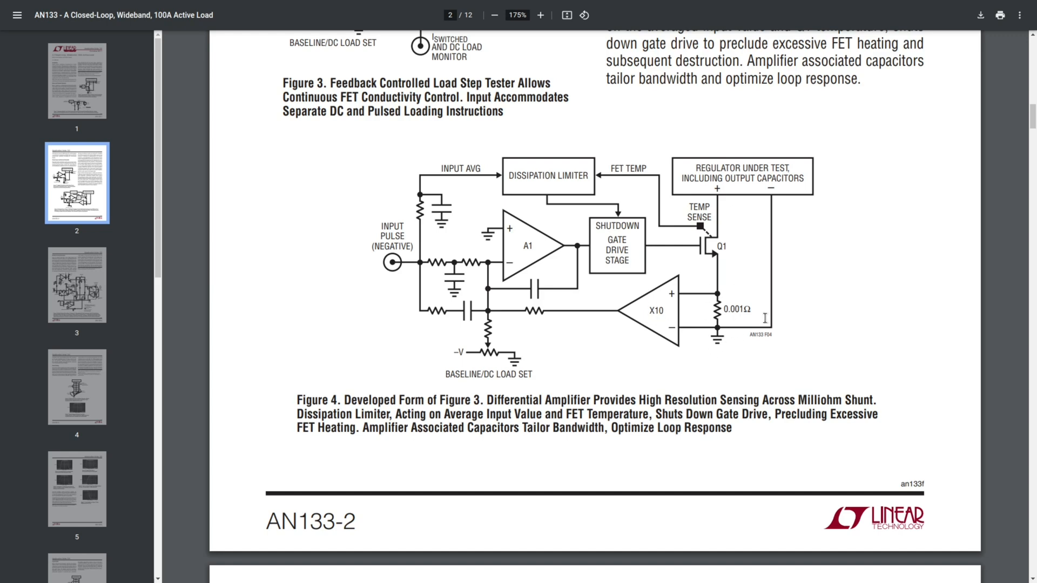
pyautogui.moveTo(711, 348)
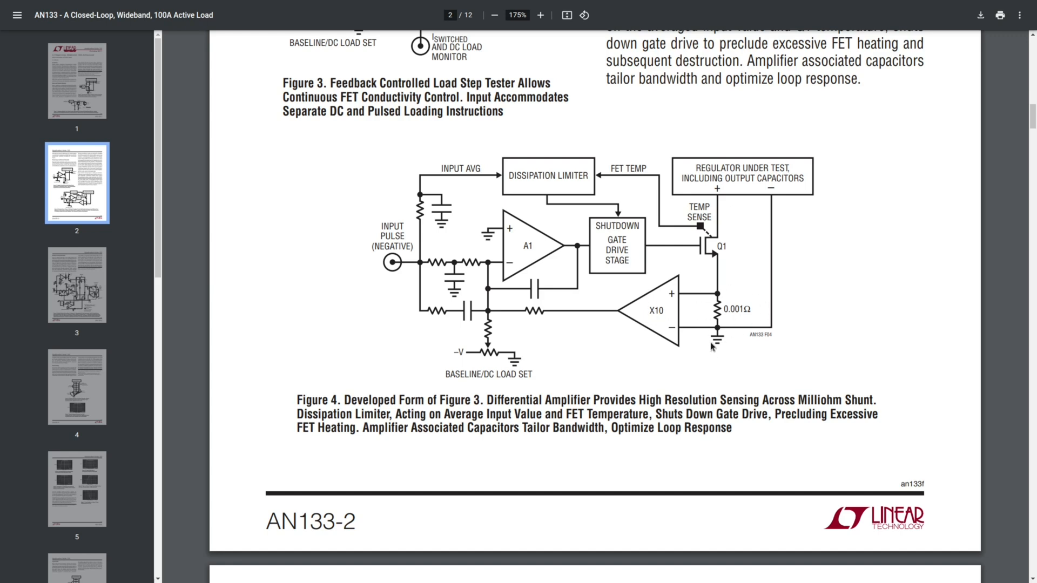
pyautogui.moveTo(587, 305)
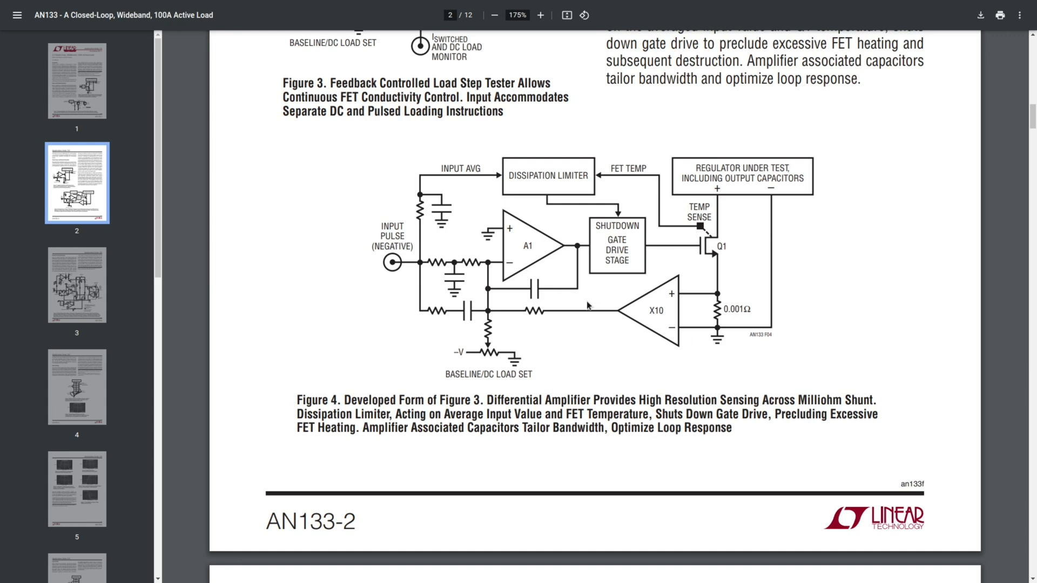
pyautogui.moveTo(583, 311)
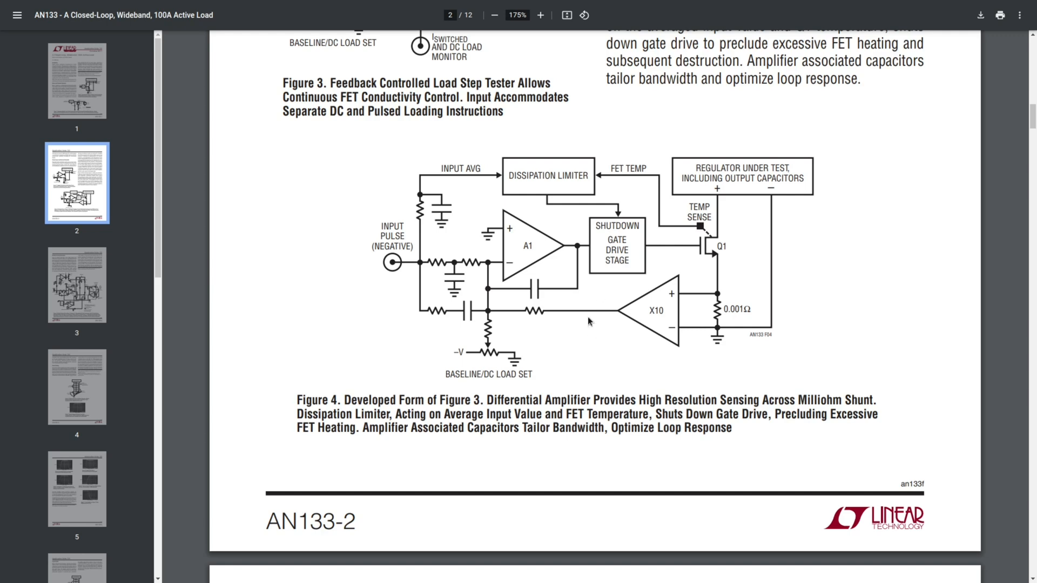
pyautogui.moveTo(490, 262)
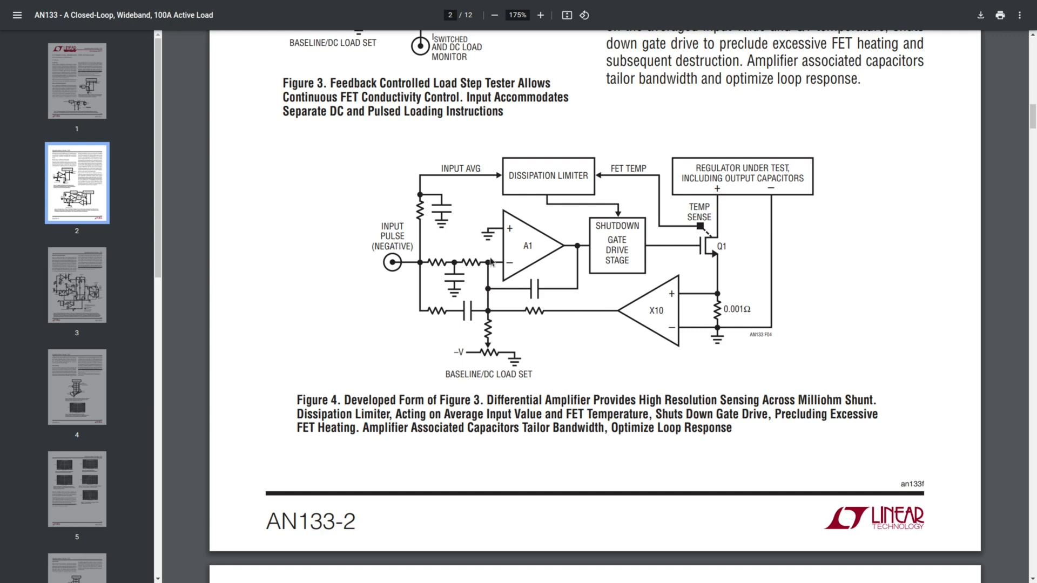
pyautogui.moveTo(481, 283)
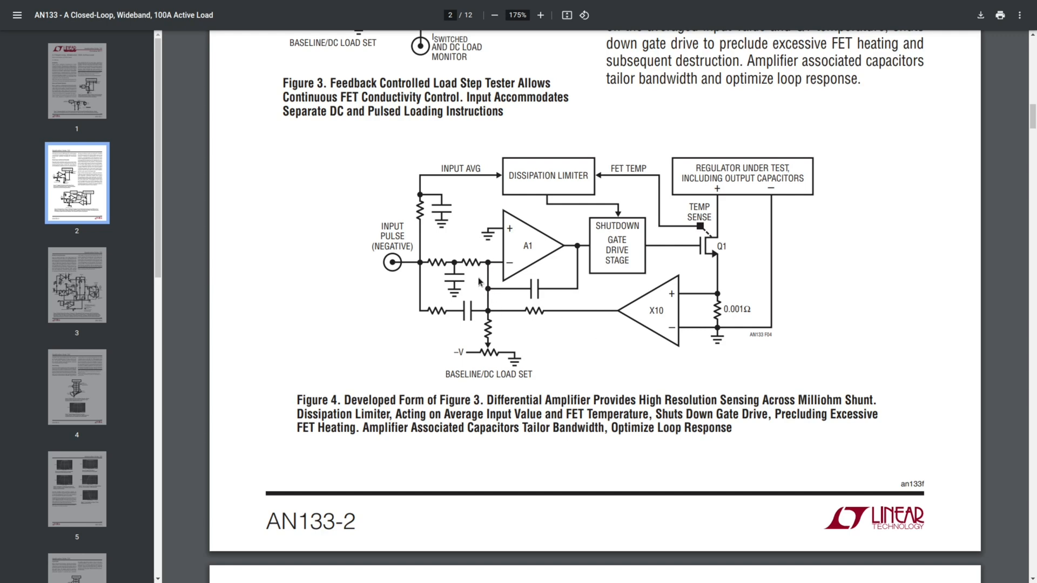
pyautogui.moveTo(513, 352)
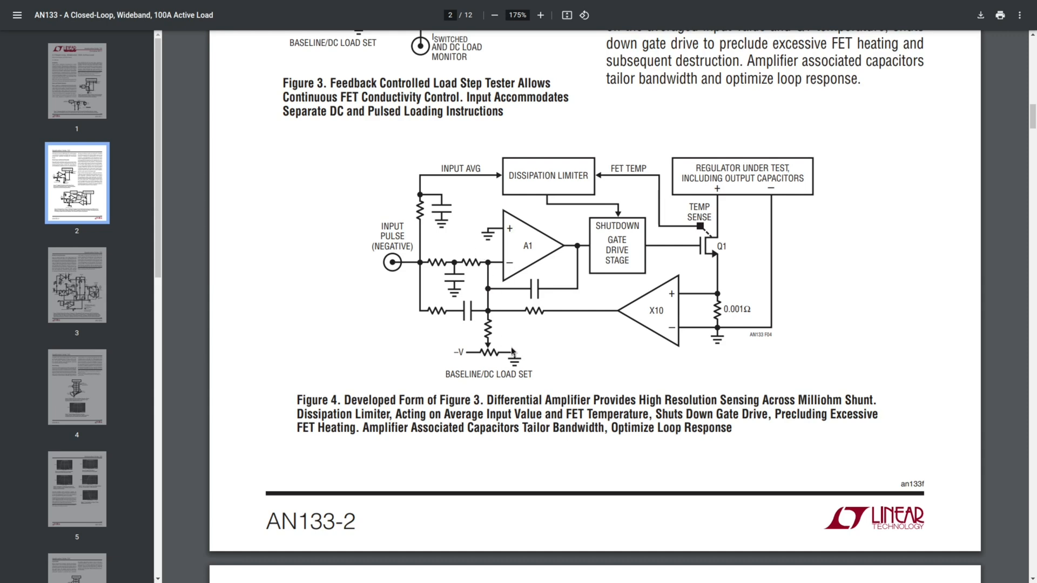
pyautogui.moveTo(653, 295)
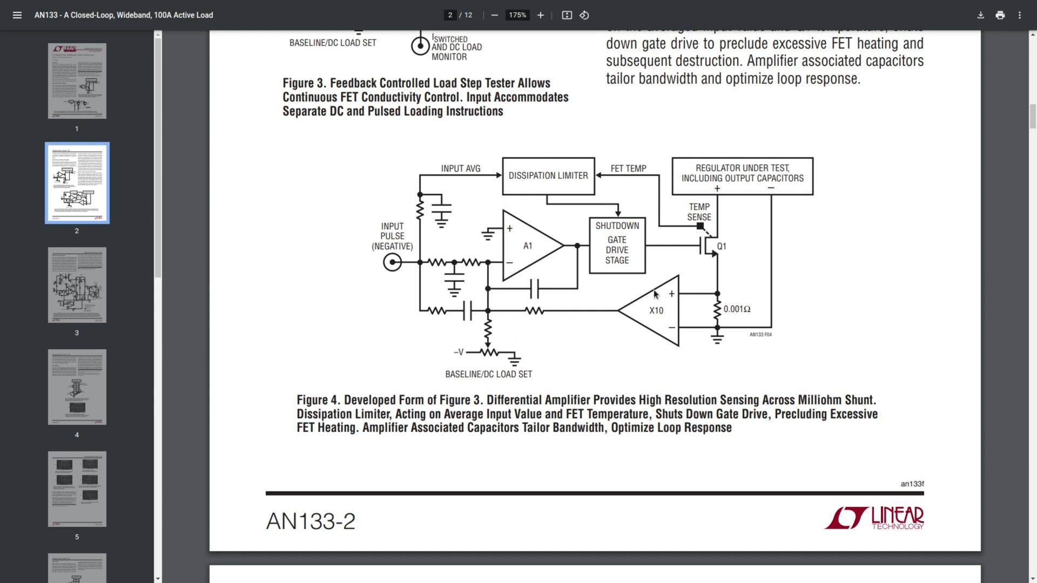
pyautogui.moveTo(515, 356)
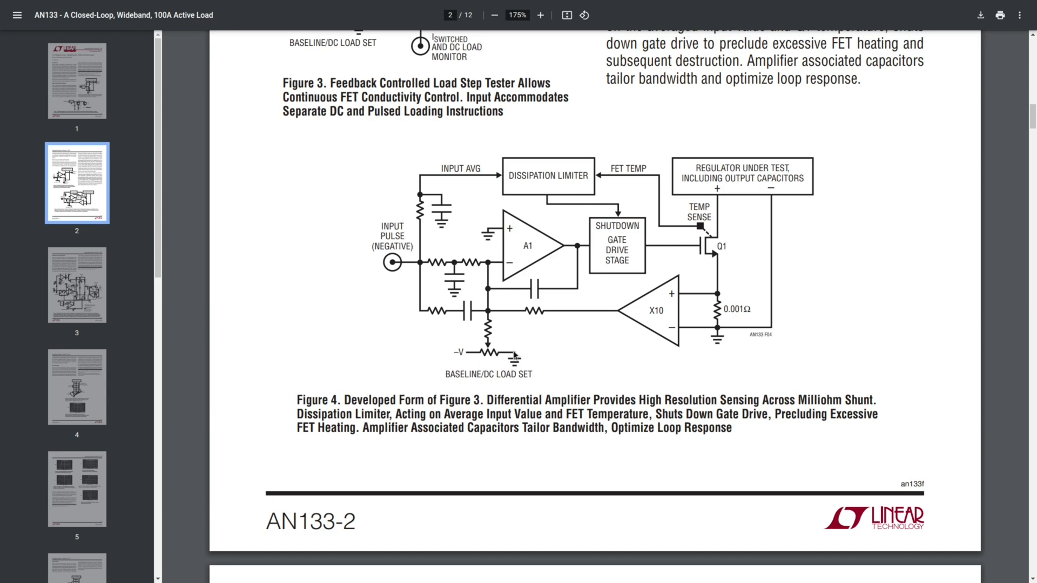
pyautogui.scroll(-3)
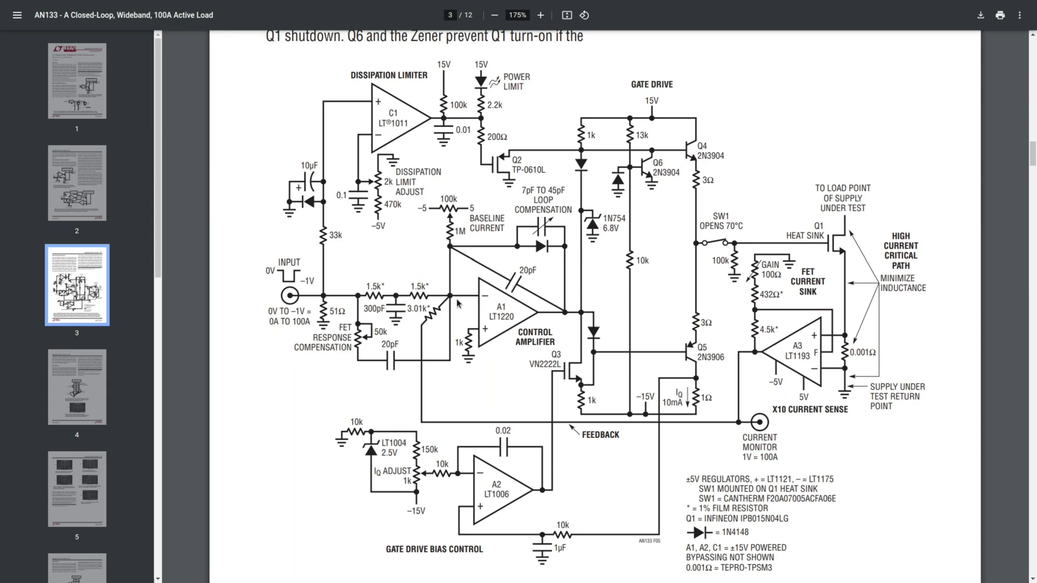
pyautogui.moveTo(499, 174)
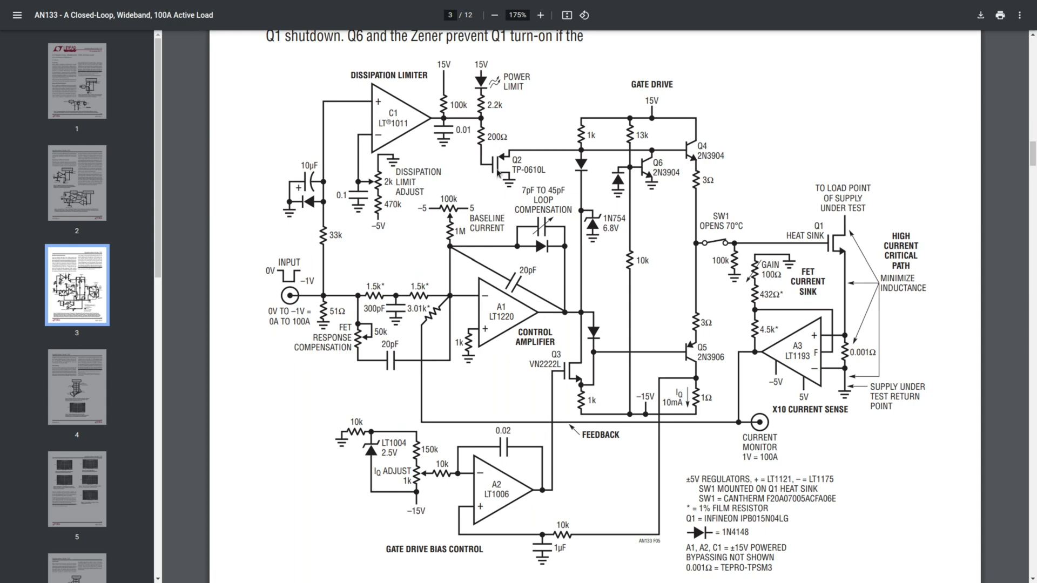
pyautogui.moveTo(499, 173)
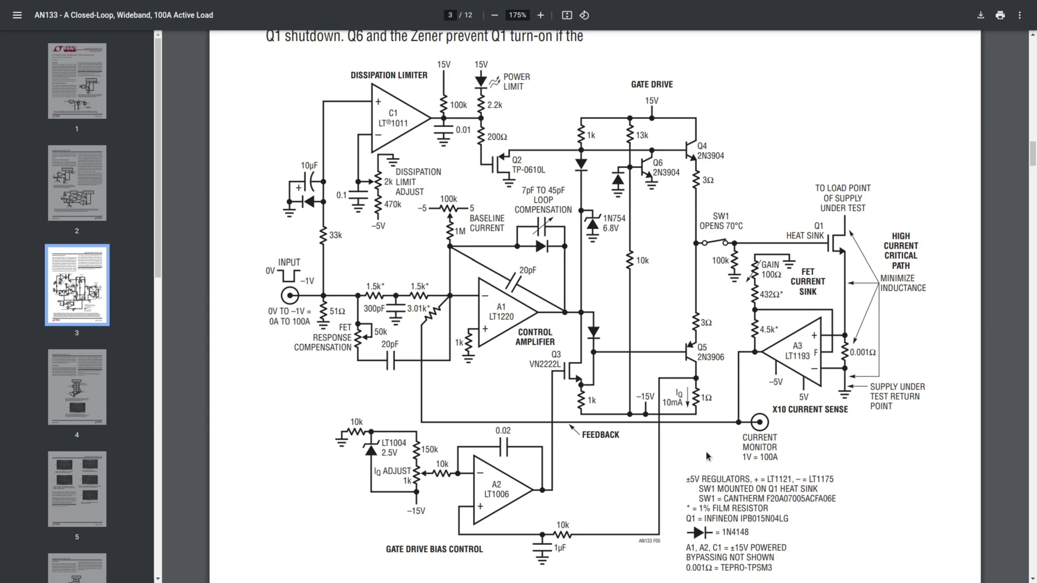
pyautogui.moveTo(680, 242)
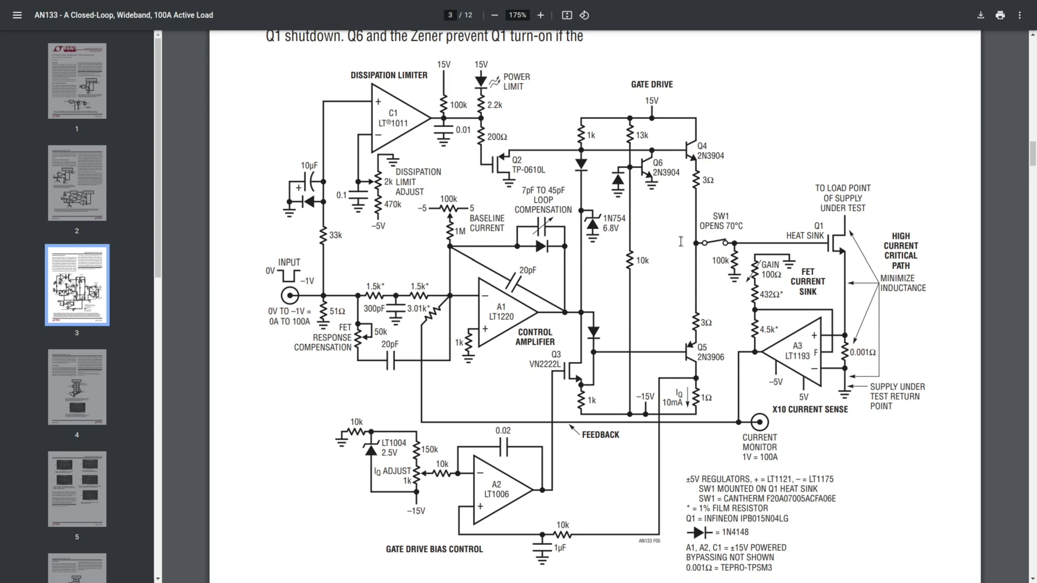
pyautogui.moveTo(536, 433)
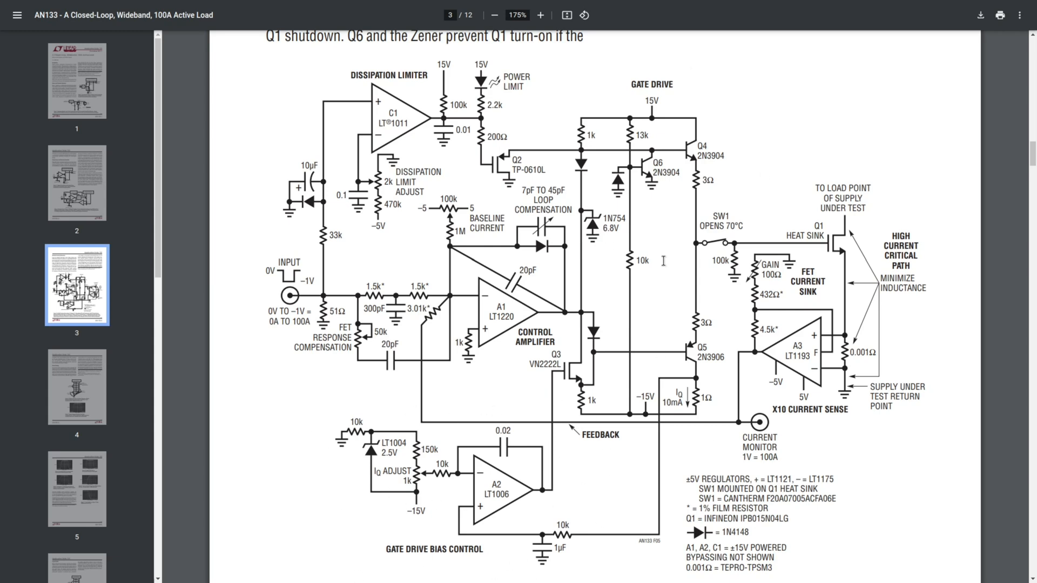
pyautogui.moveTo(856, 174)
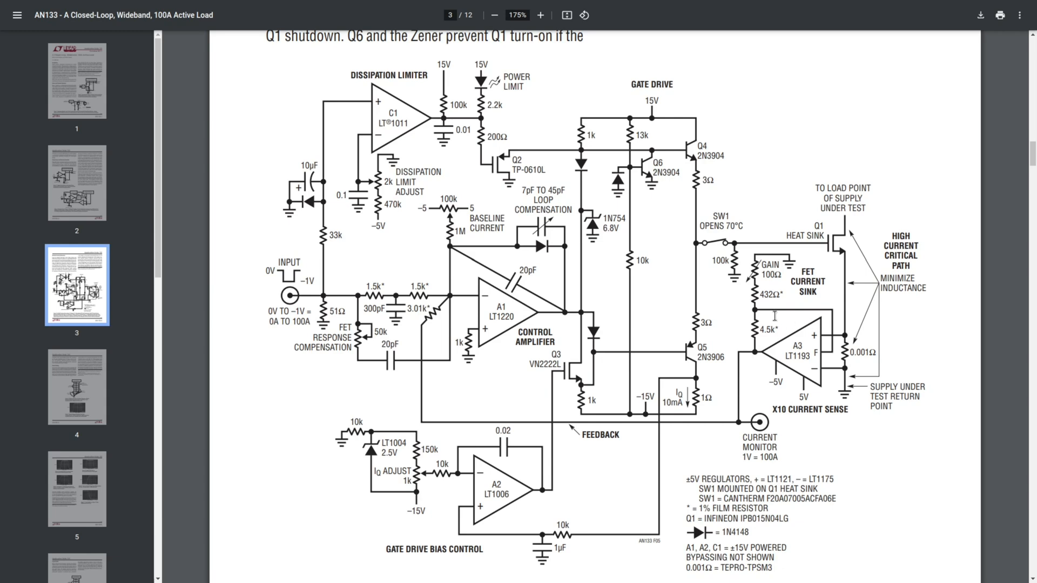
pyautogui.moveTo(362, 356)
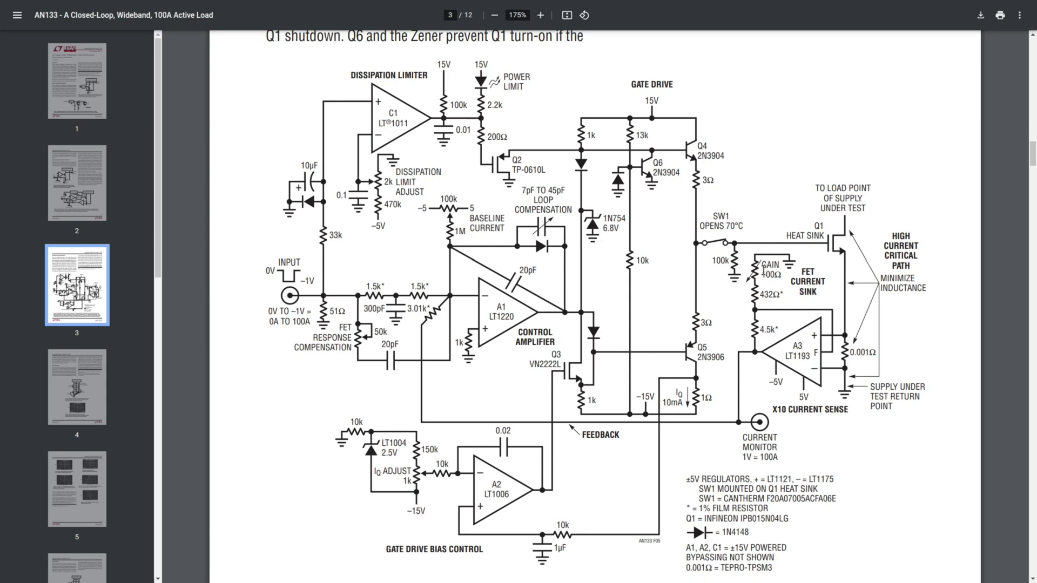
pyautogui.moveTo(734, 417)
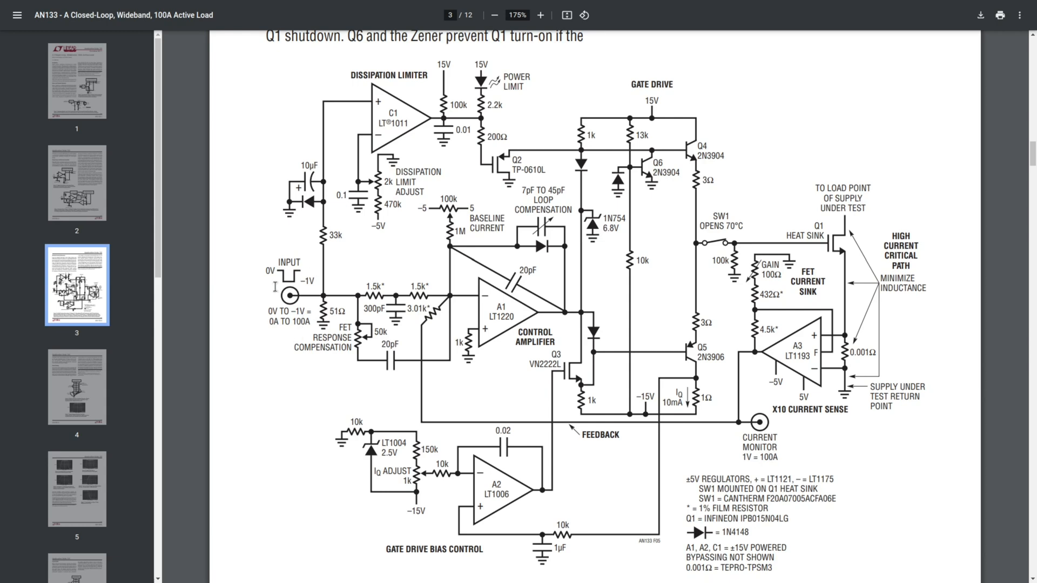
pyautogui.moveTo(333, 274)
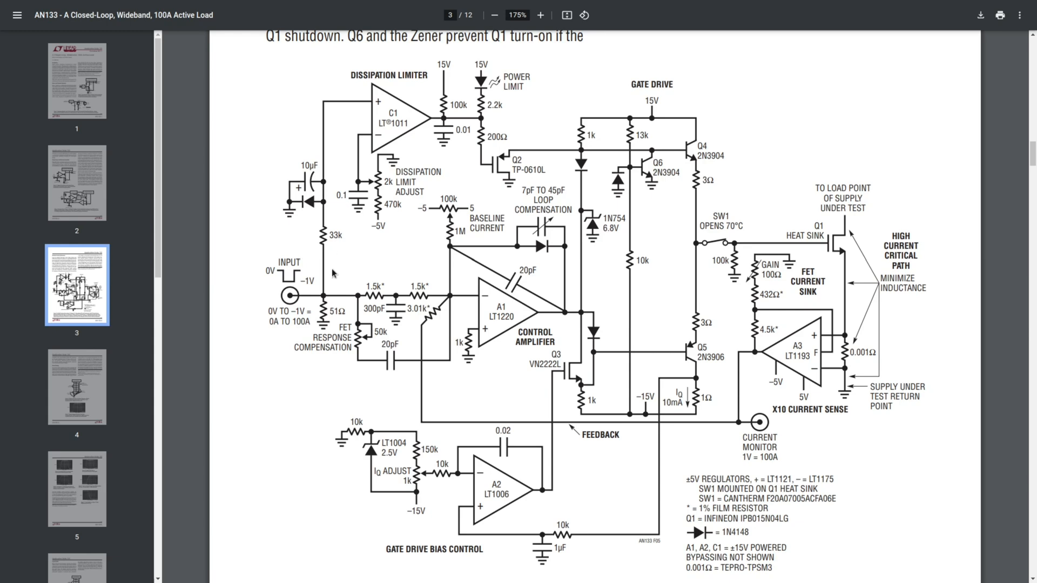
pyautogui.moveTo(710, 400)
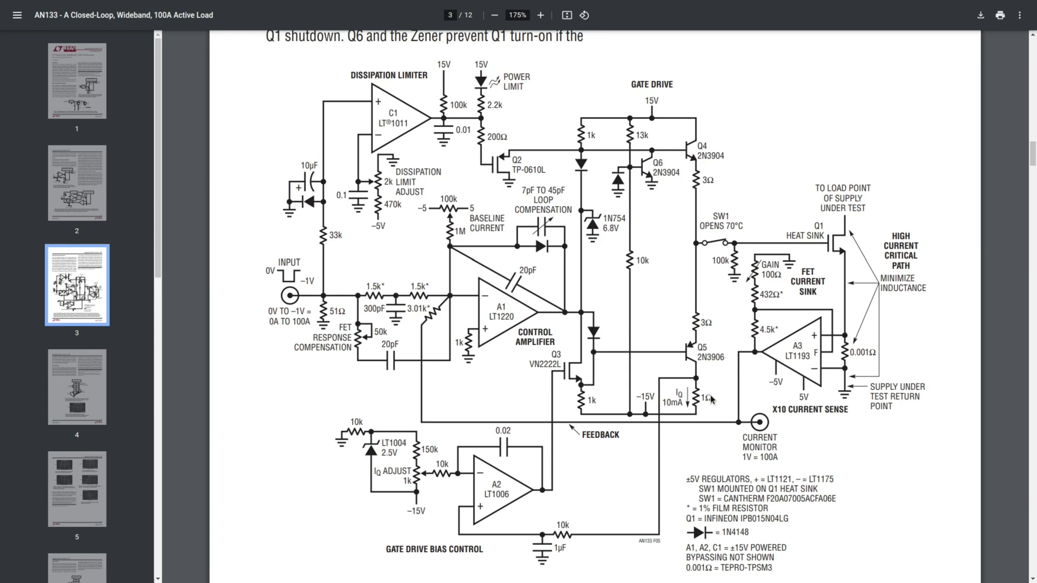
pyautogui.moveTo(759, 462)
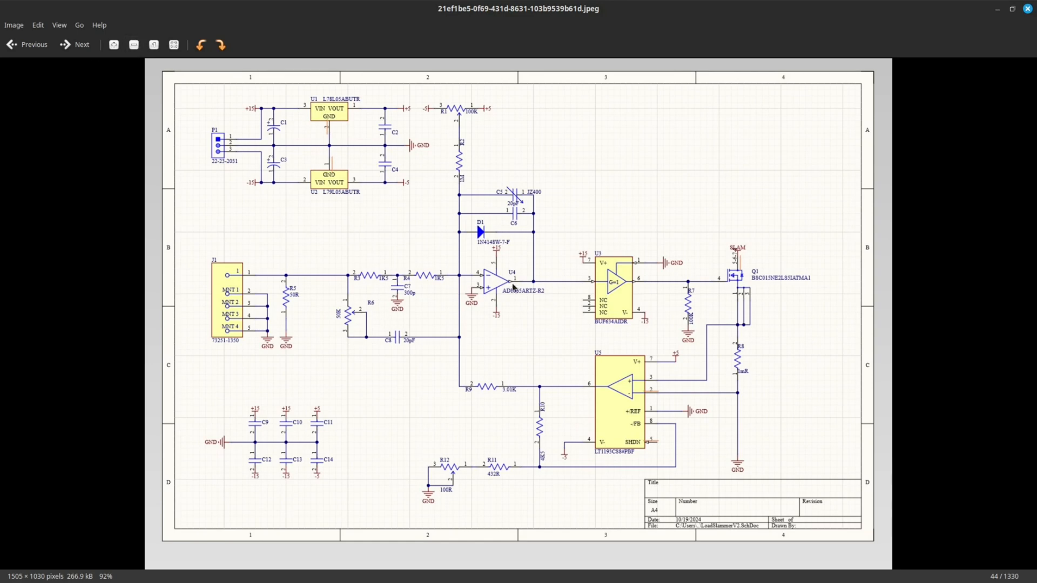
pyautogui.moveTo(474, 270)
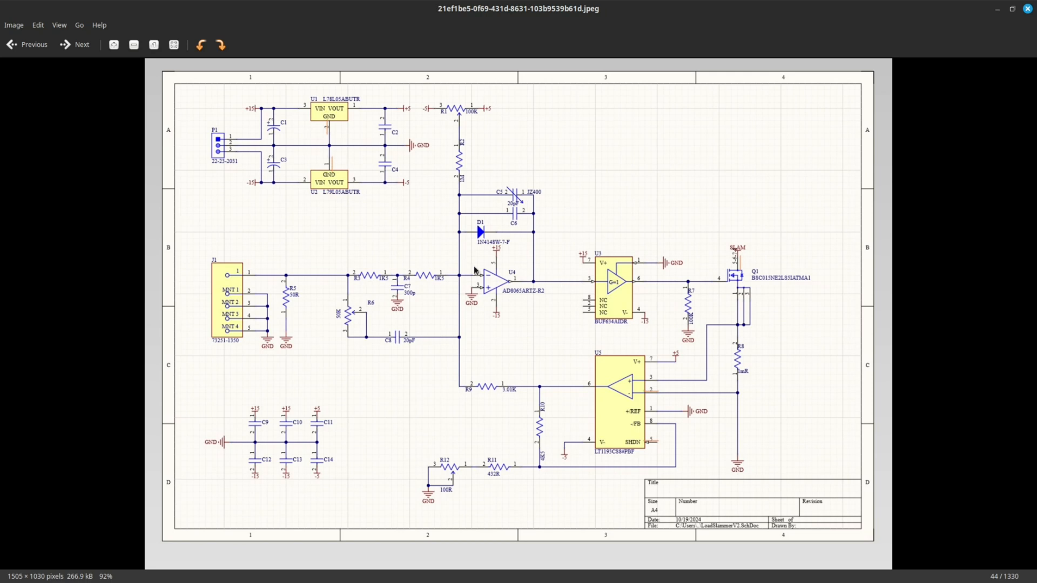
pyautogui.moveTo(668, 215)
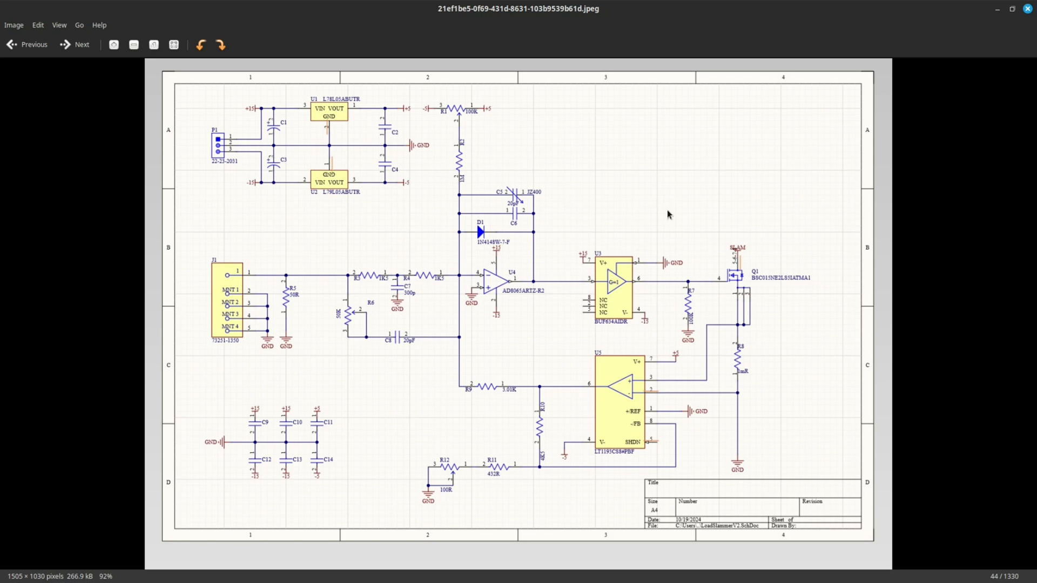
pyautogui.moveTo(621, 231)
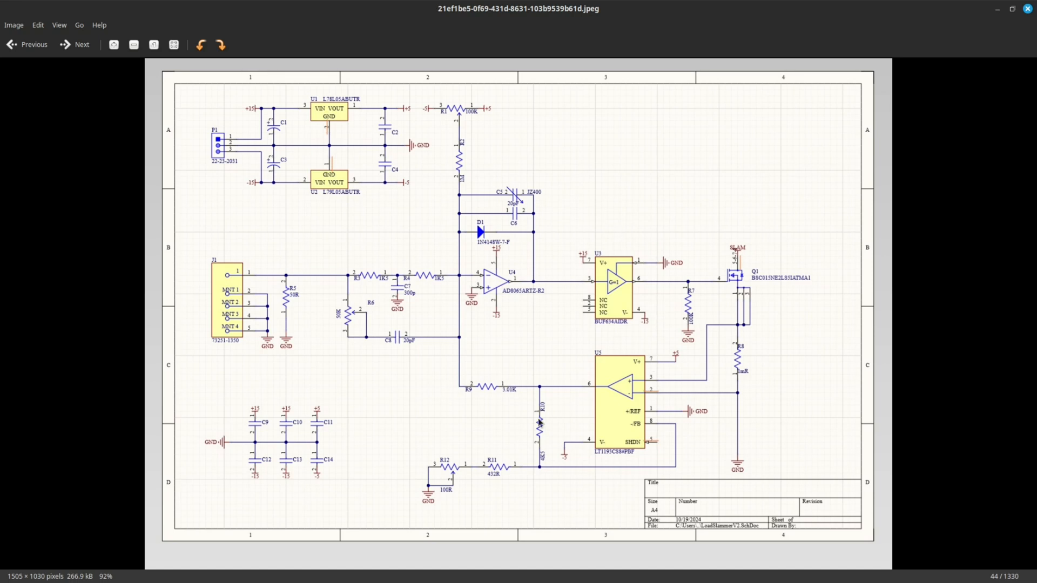
pyautogui.moveTo(547, 379)
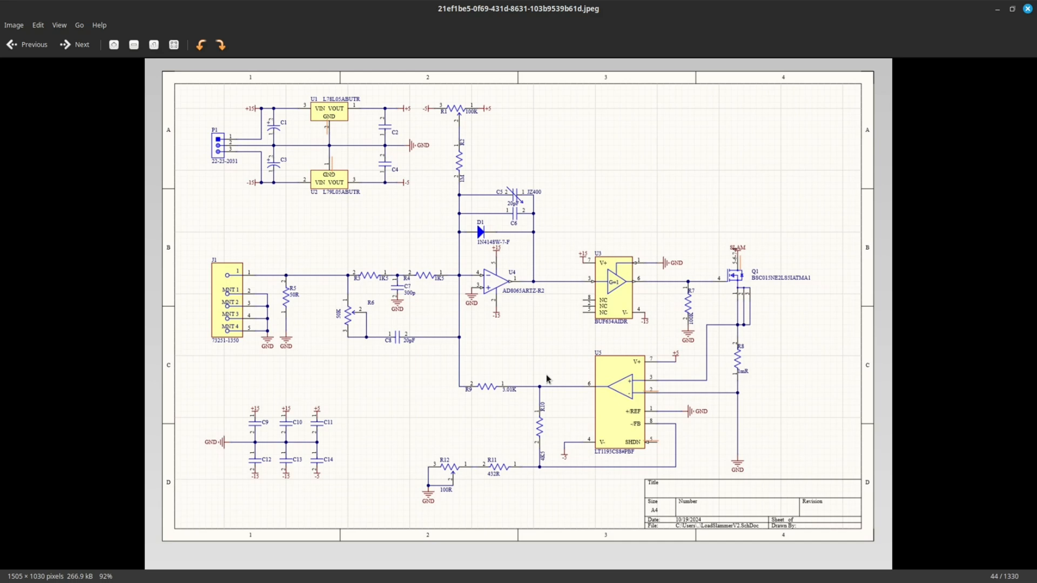
pyautogui.moveTo(394, 188)
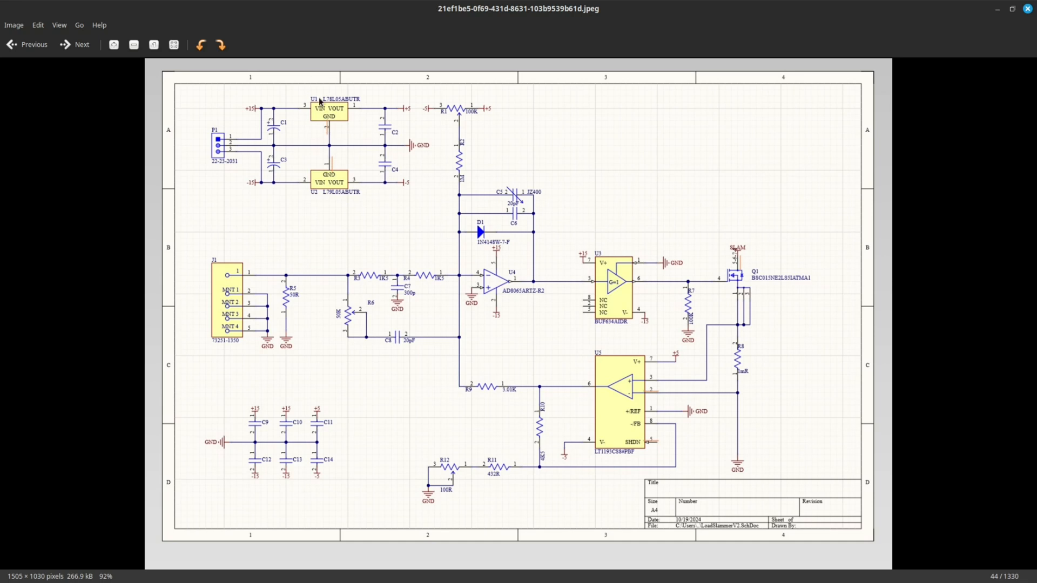
pyautogui.moveTo(427, 183)
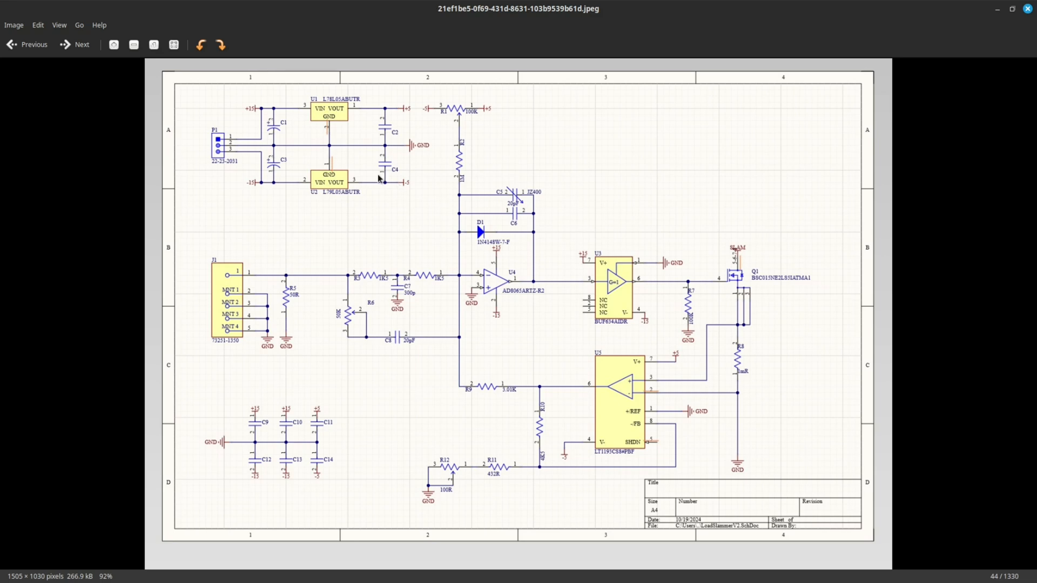
pyautogui.moveTo(289, 155)
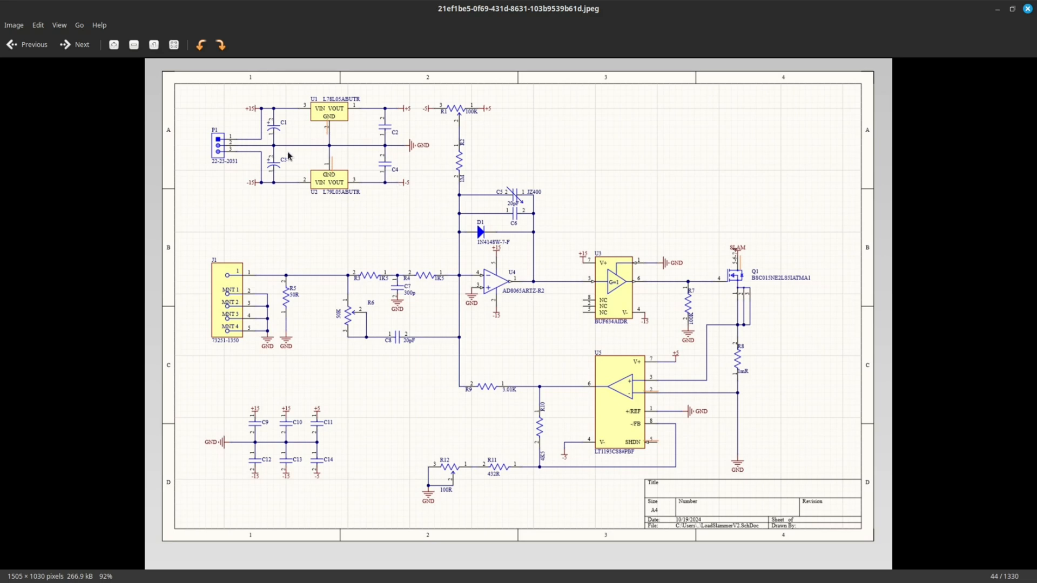
pyautogui.moveTo(330, 223)
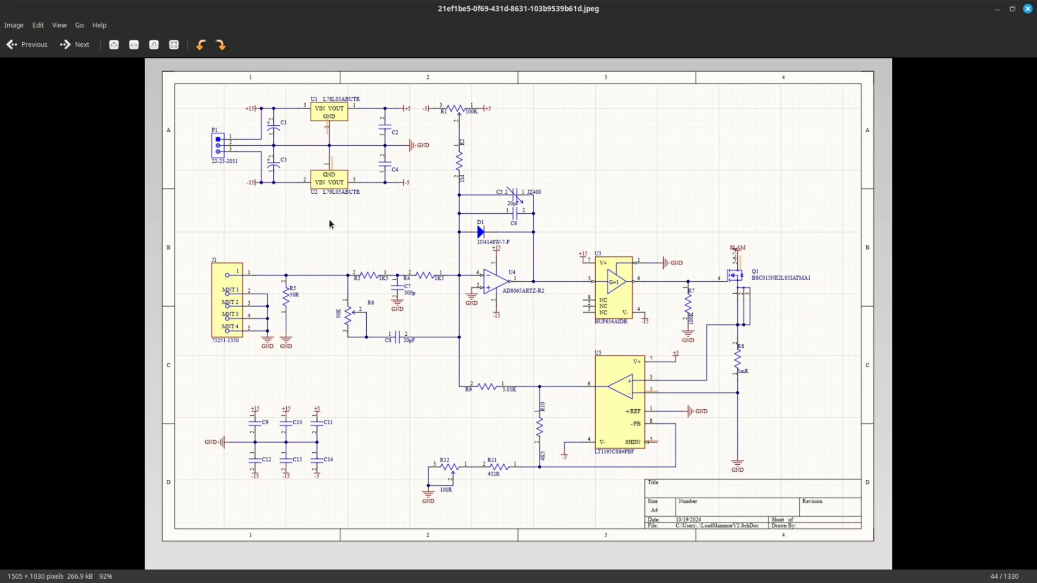
pyautogui.moveTo(468, 286)
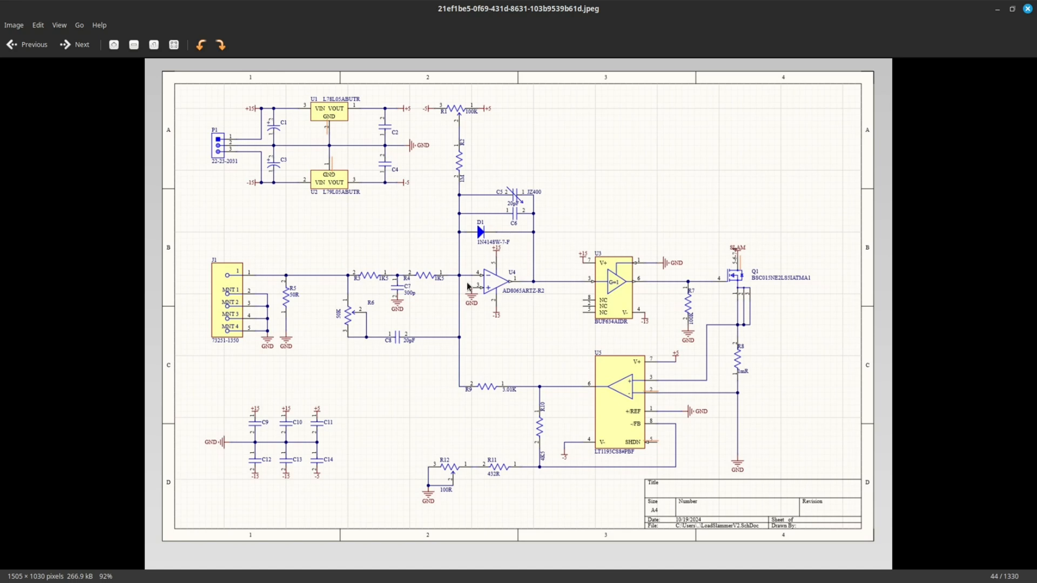
pyautogui.moveTo(707, 323)
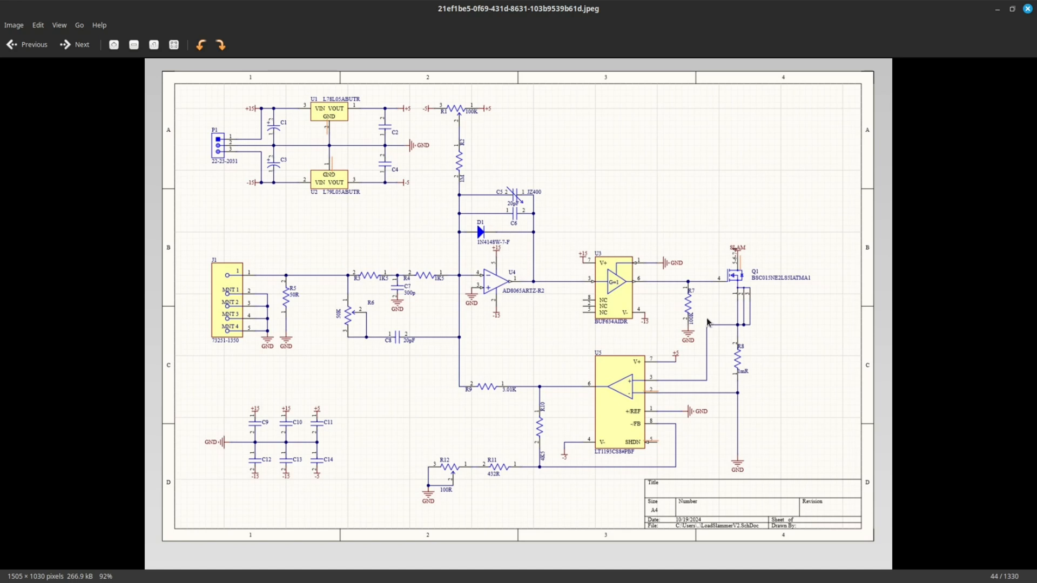
pyautogui.moveTo(737, 339)
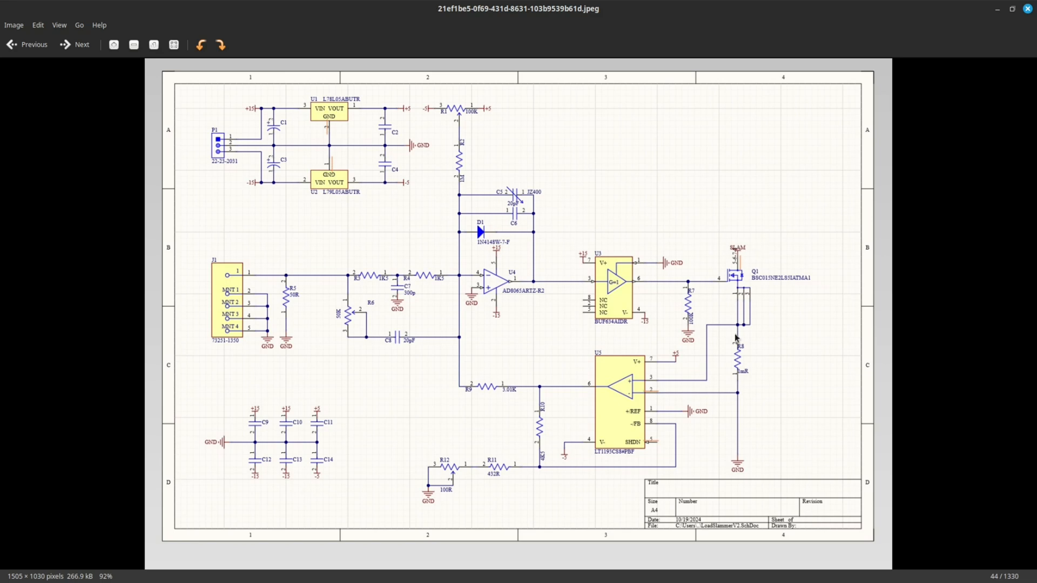
pyautogui.moveTo(712, 267)
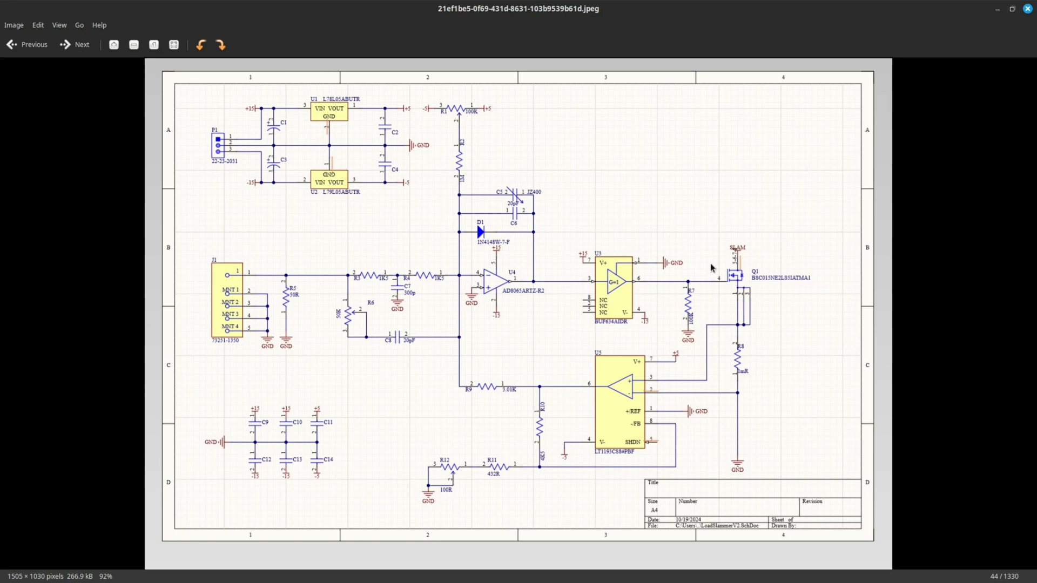
pyautogui.moveTo(748, 265)
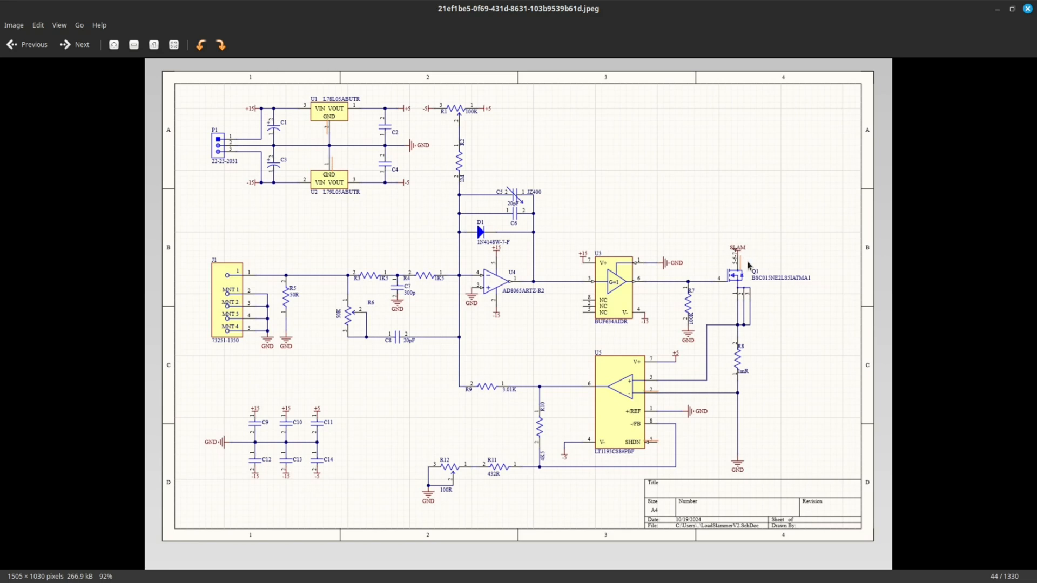
pyautogui.moveTo(760, 262)
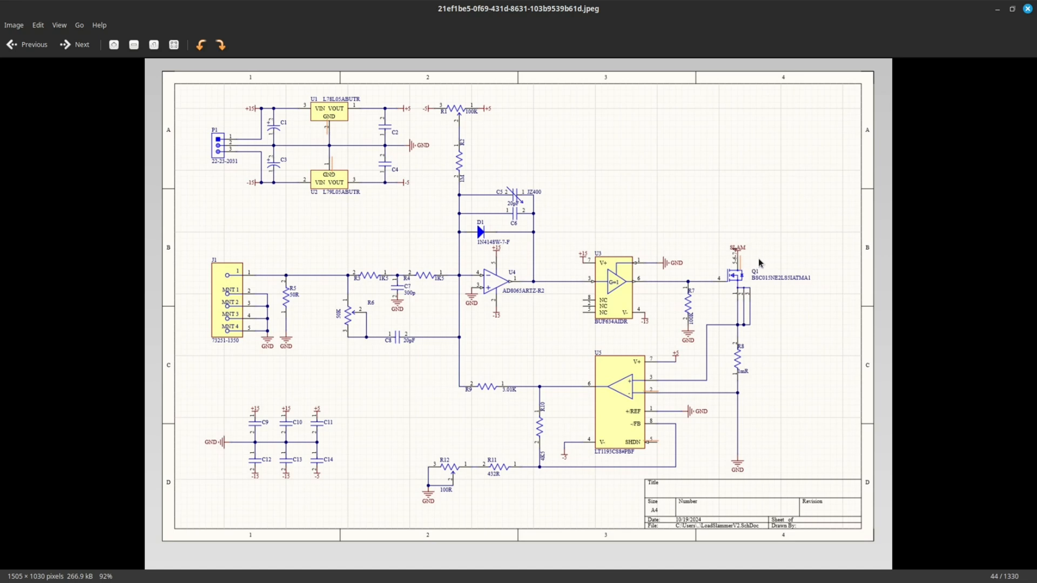
pyautogui.moveTo(766, 288)
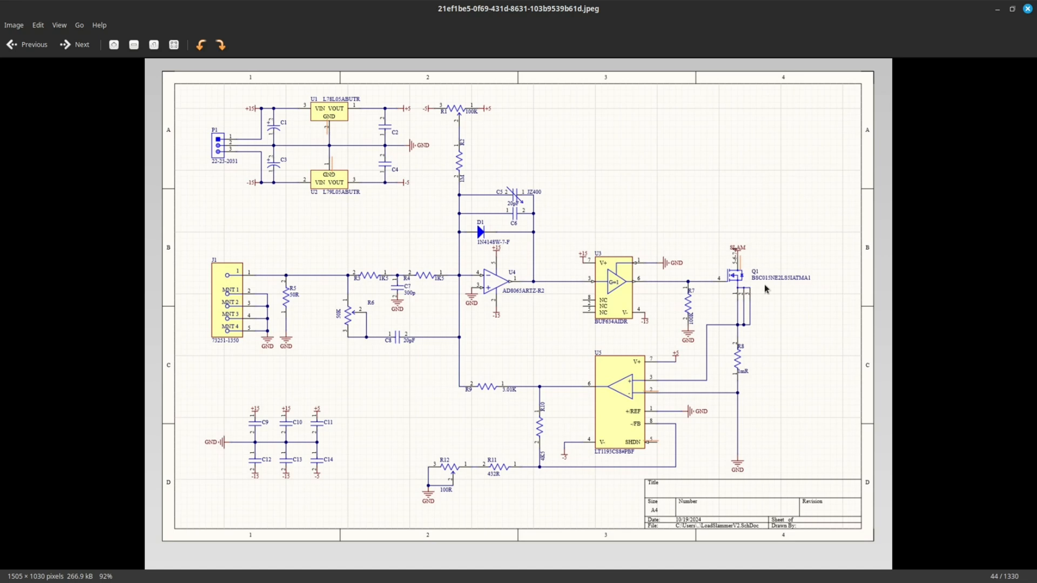